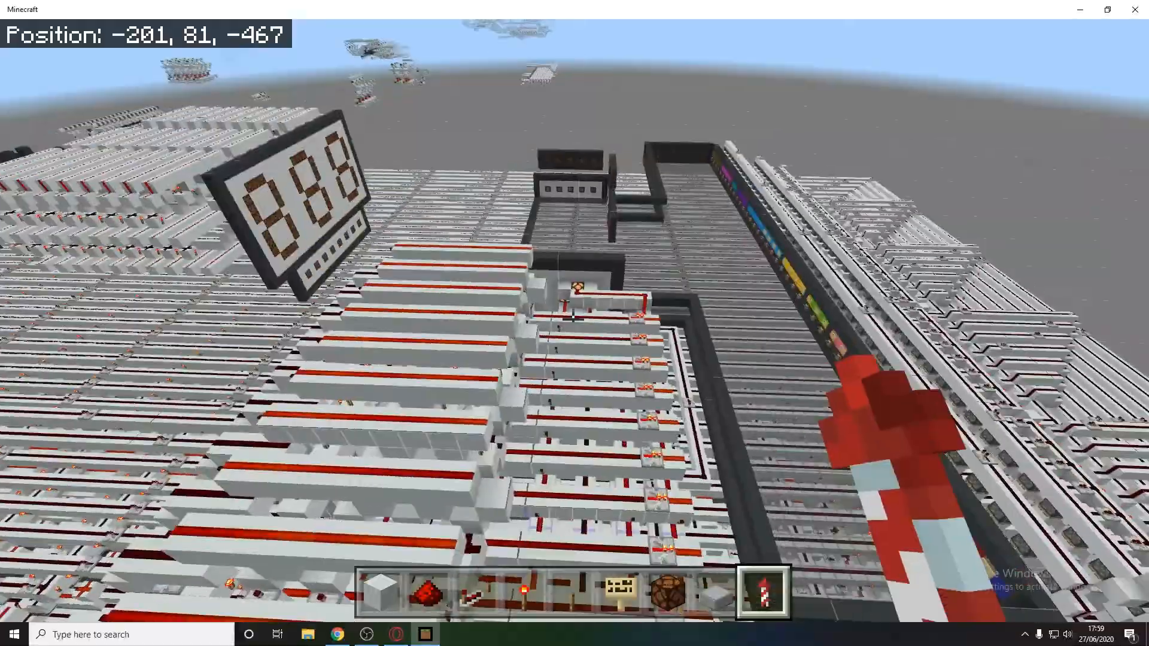
{"action": "mouse_move", "coordinate": [574, 323]}
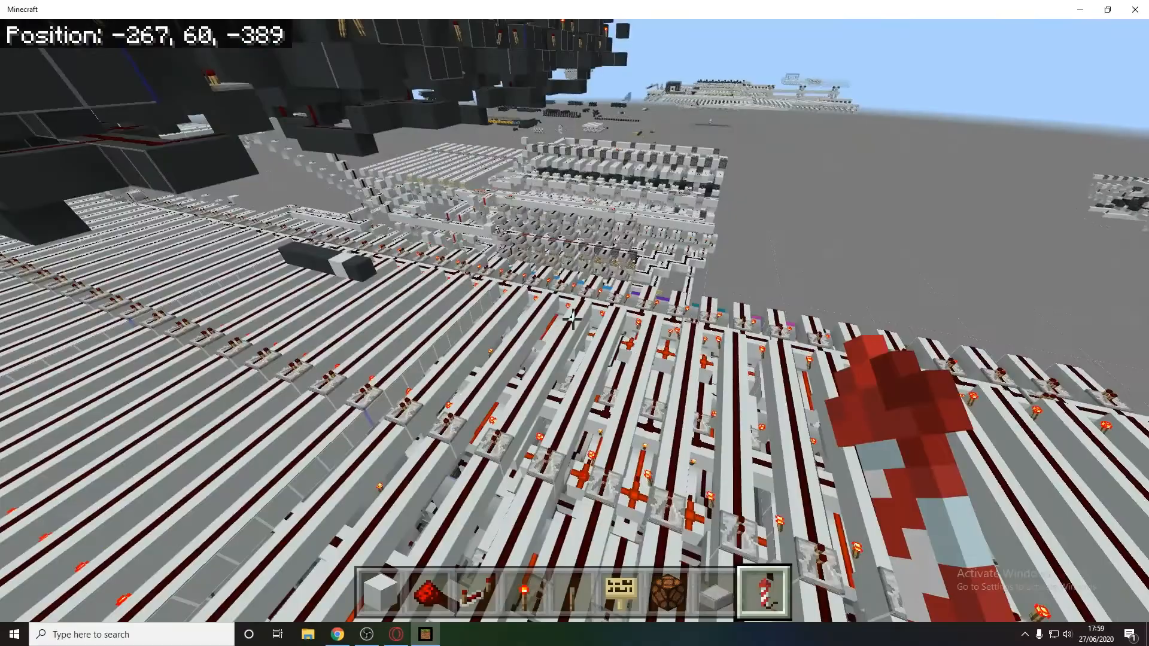
Fly beneath the raised computer to view its underside and the scattered redstone lamps.
{"action": "key", "text": "w"}
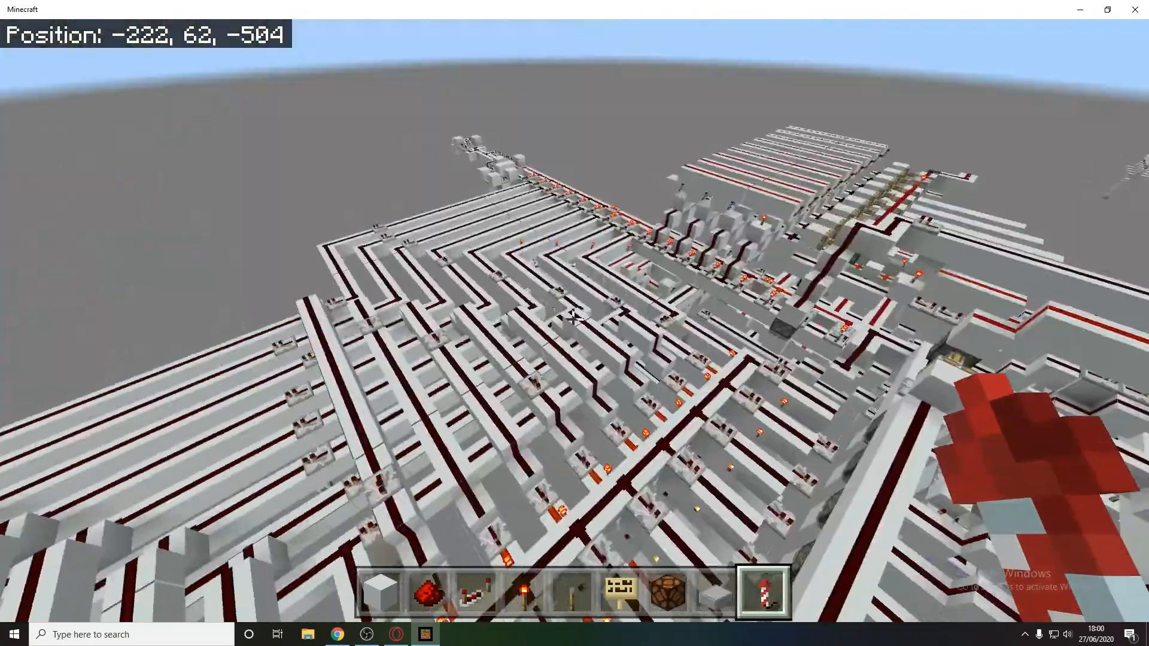
{"action": "mouse_move", "coordinate": [575, 315]}
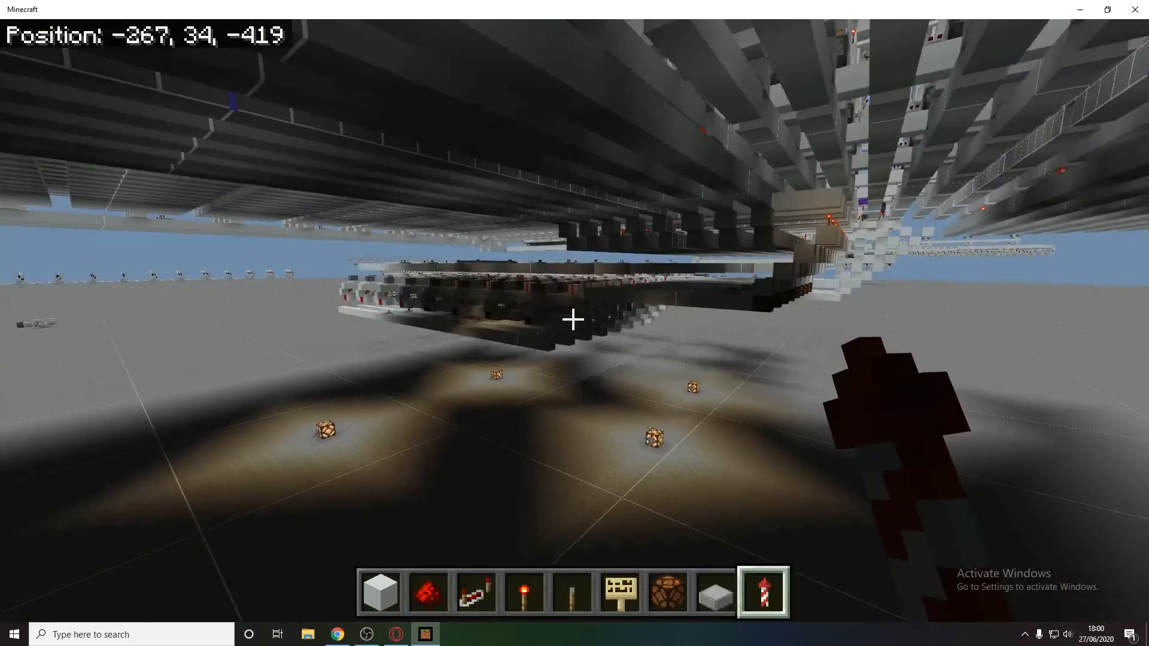
{"action": "mouse_move", "coordinate": [574, 319]}
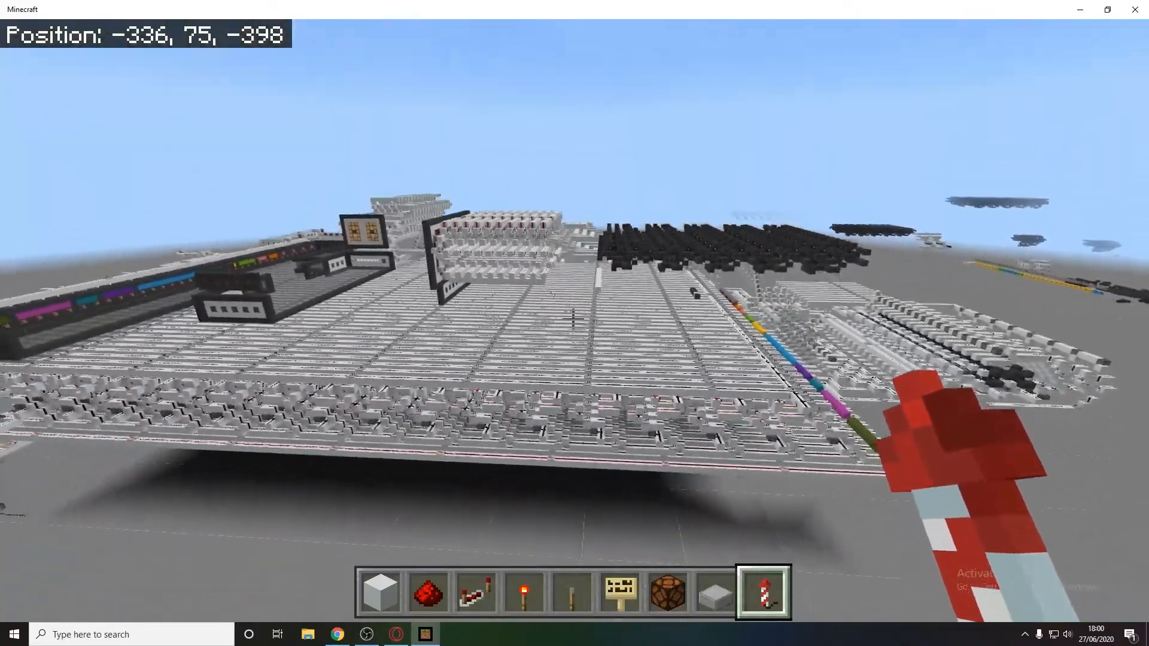
{"action": "mouse_move", "coordinate": [575, 323]}
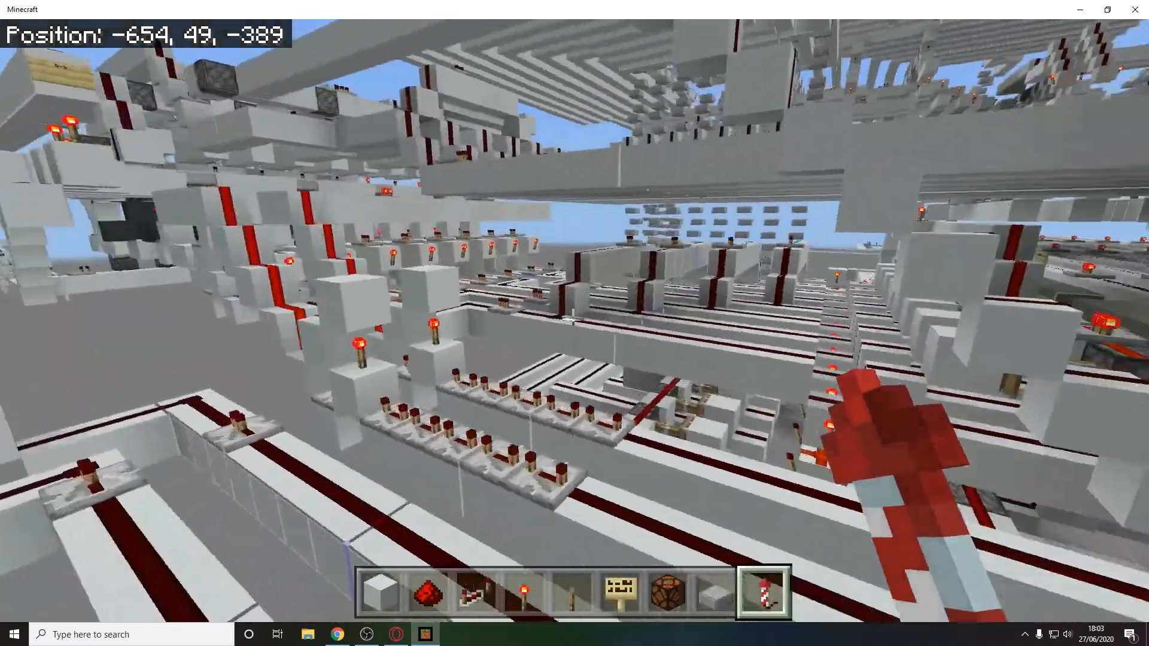
{"action": "mouse_move", "coordinate": [575, 324]}
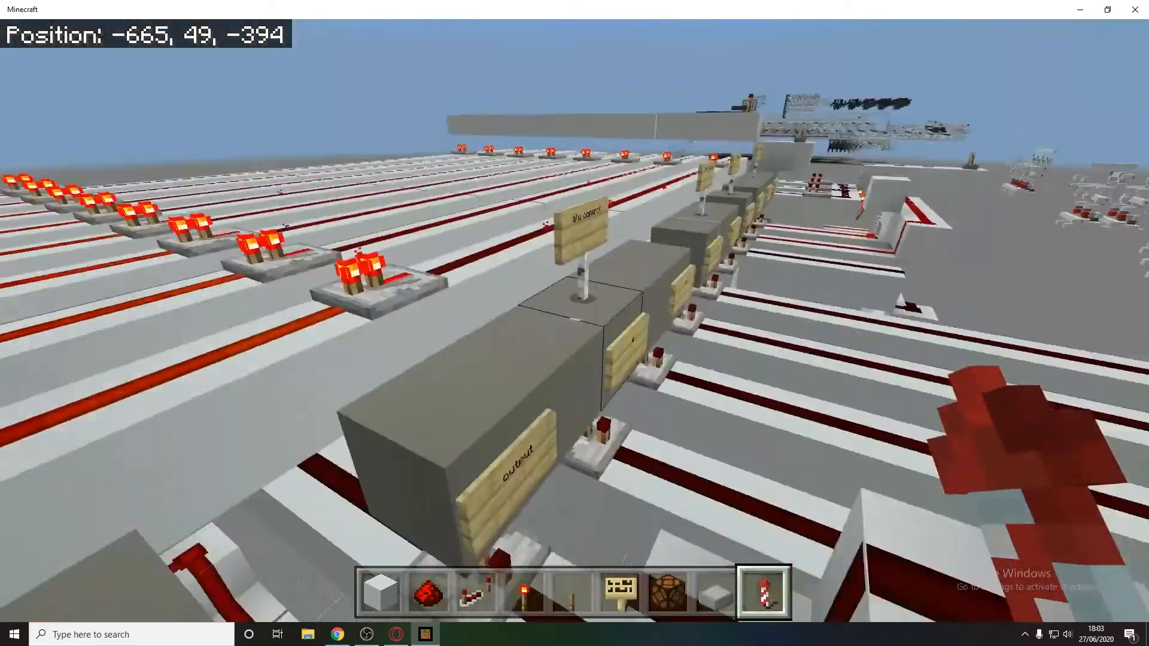
{"action": "mouse_move", "coordinate": [574, 293]}
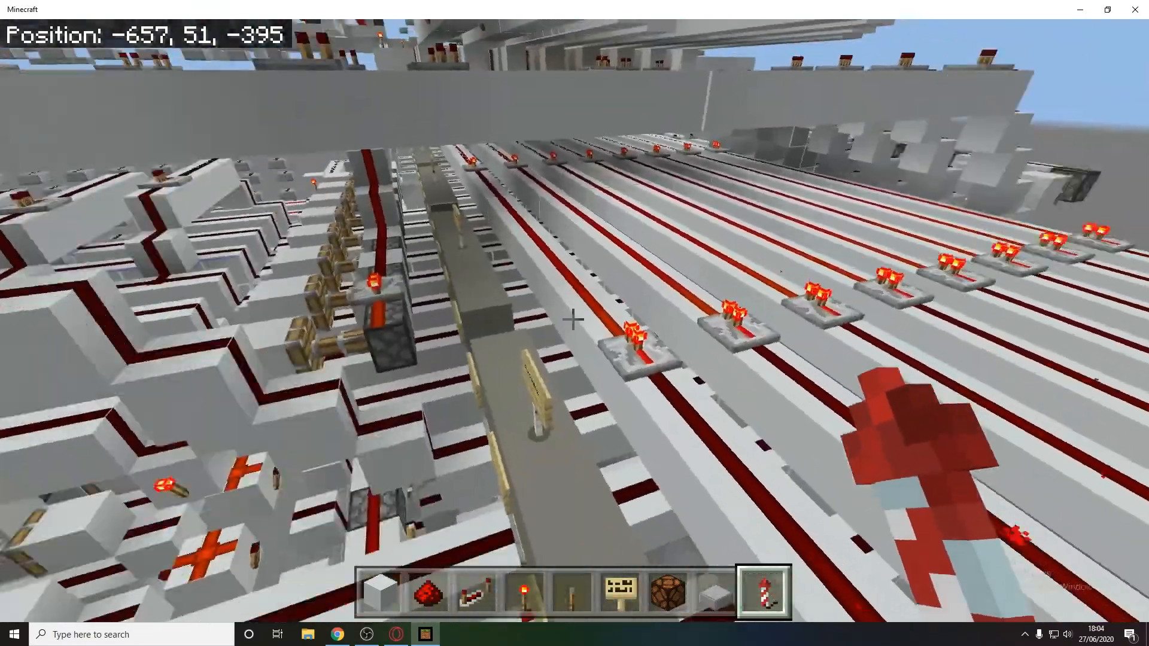
{"action": "mouse_move", "coordinate": [574, 321]}
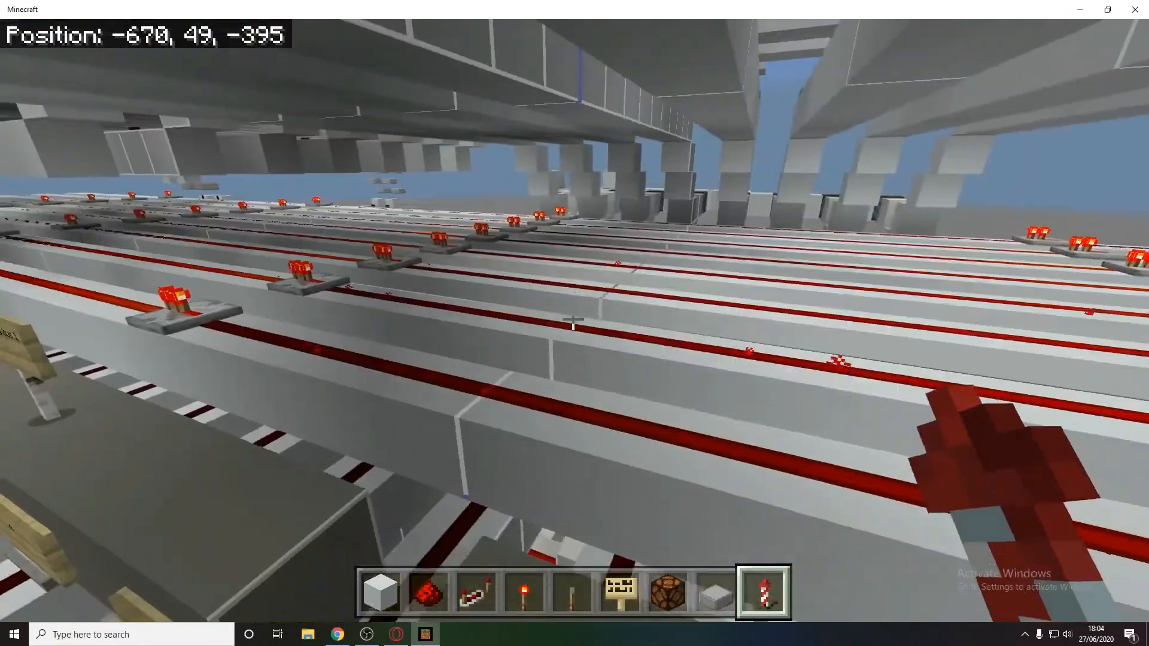
{"action": "mouse_move", "coordinate": [574, 323]}
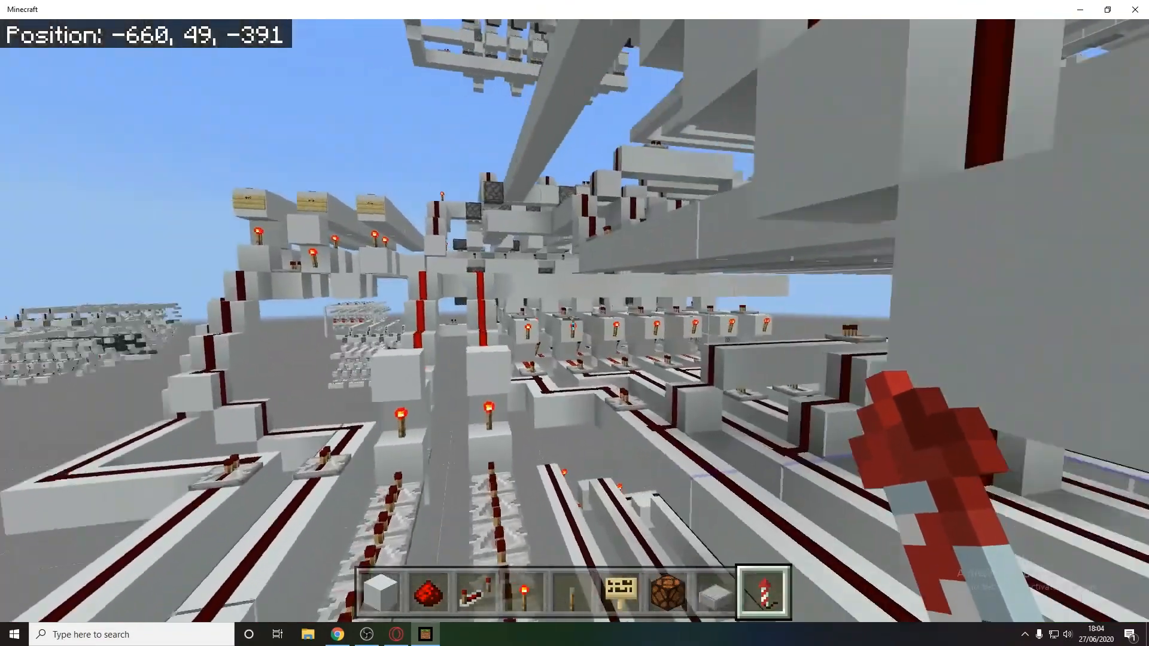
{"action": "mouse_move", "coordinate": [574, 318]}
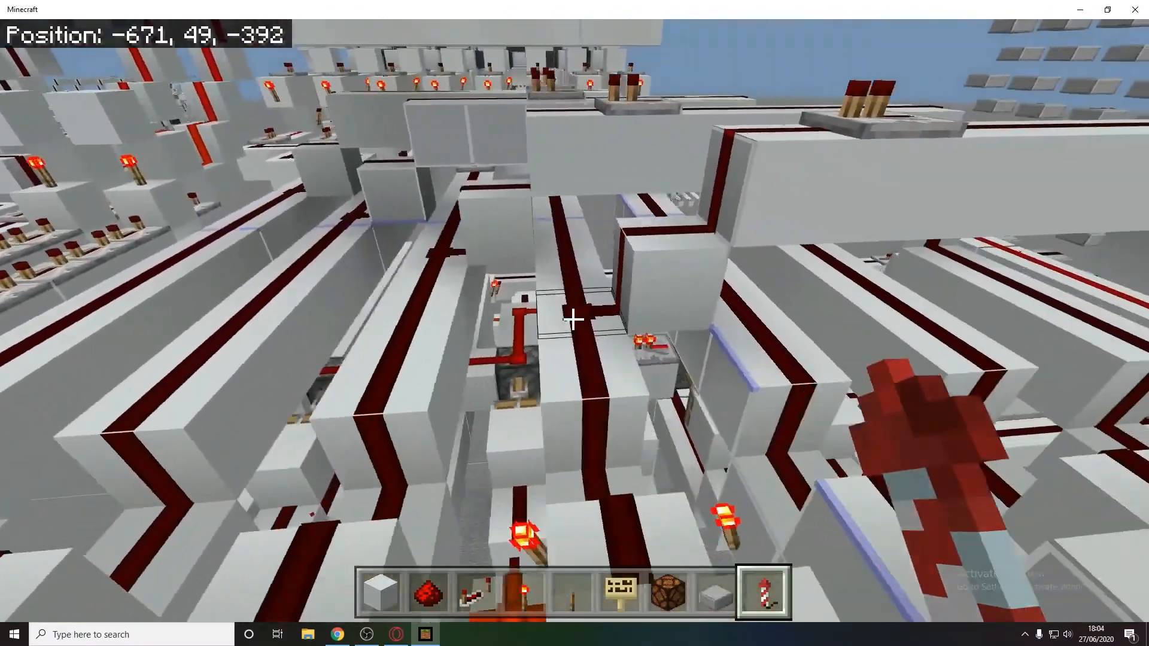
{"action": "mouse_move", "coordinate": [574, 323]}
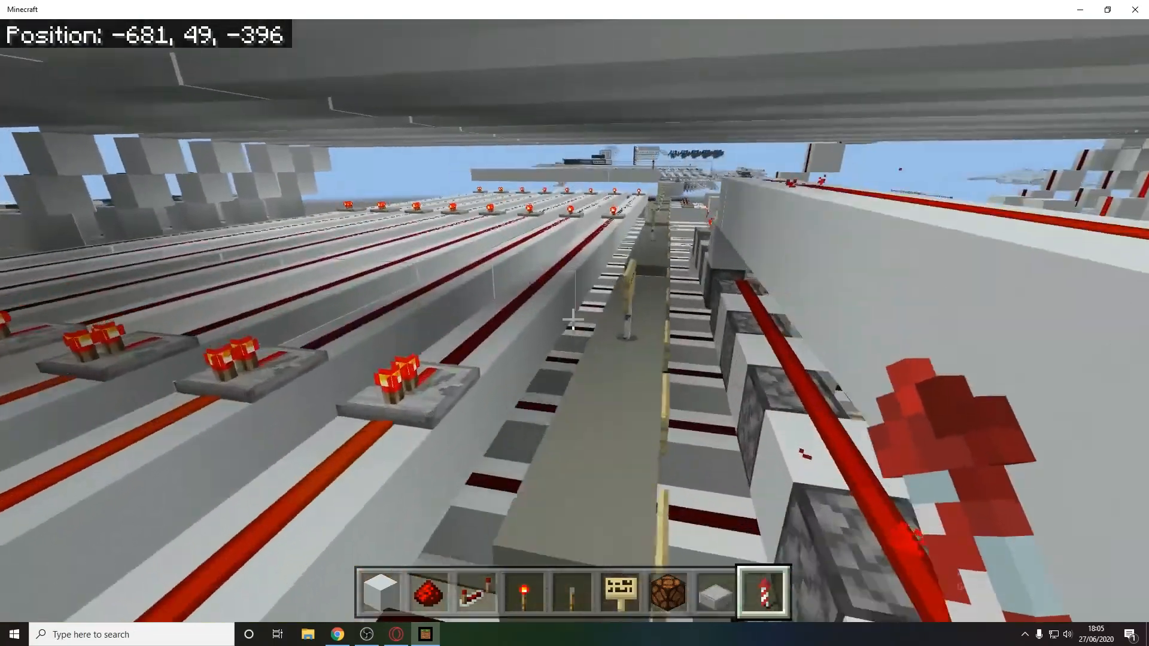
{"action": "key", "text": "w"}
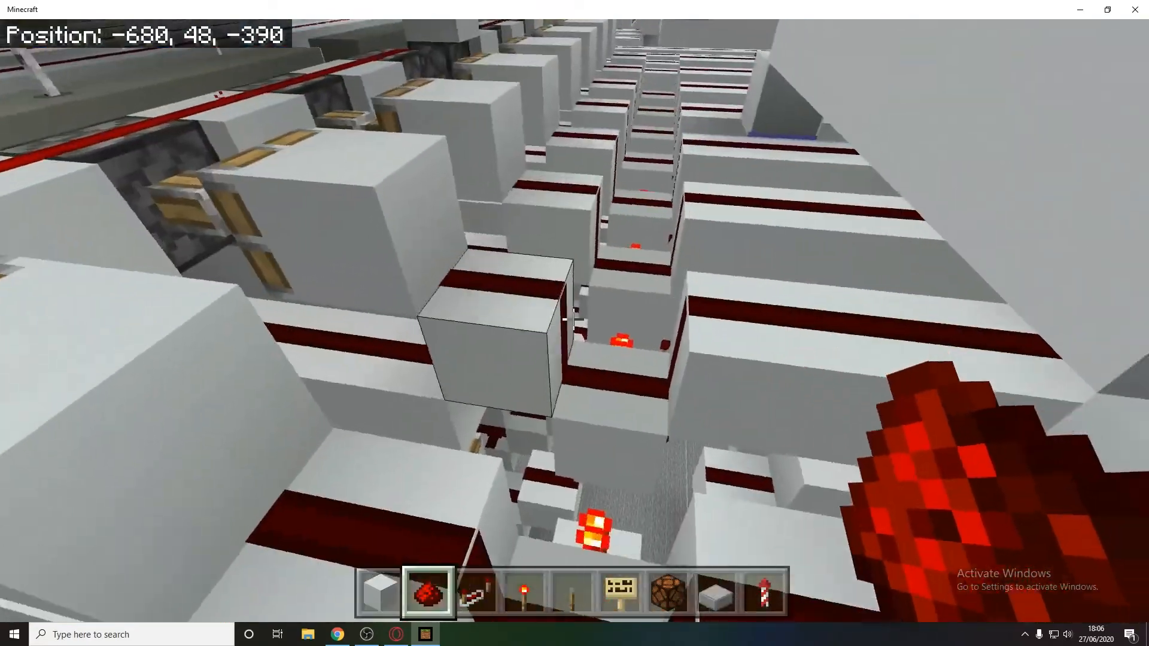
{"action": "mouse_move", "coordinate": [575, 323]}
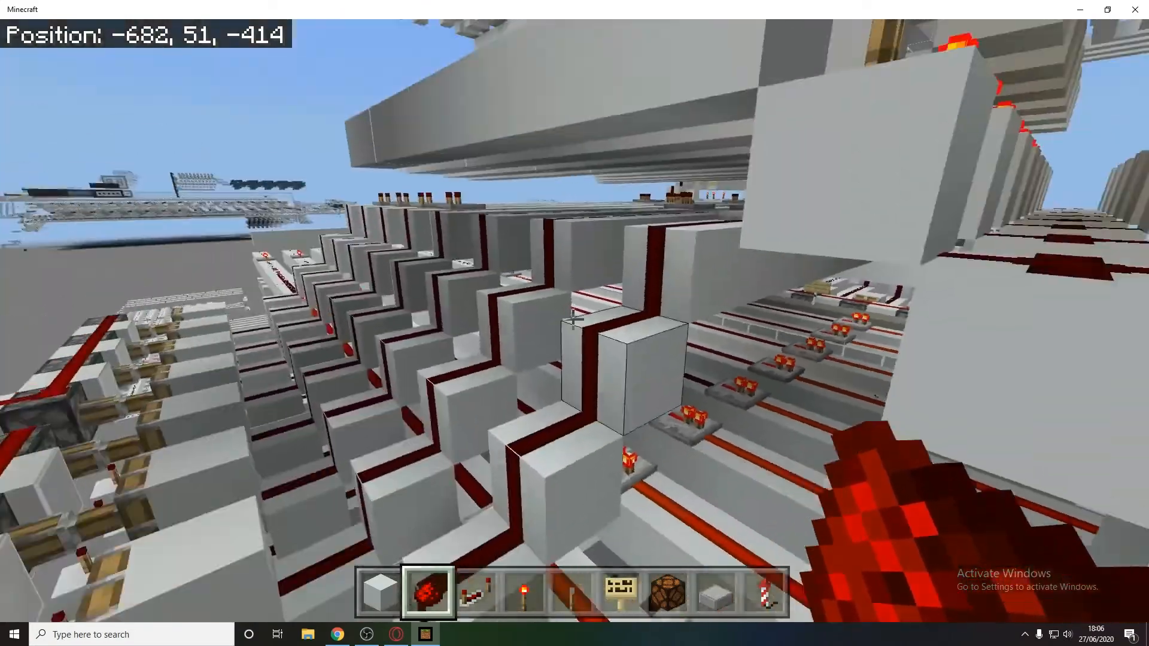
{"action": "key", "text": "w"}
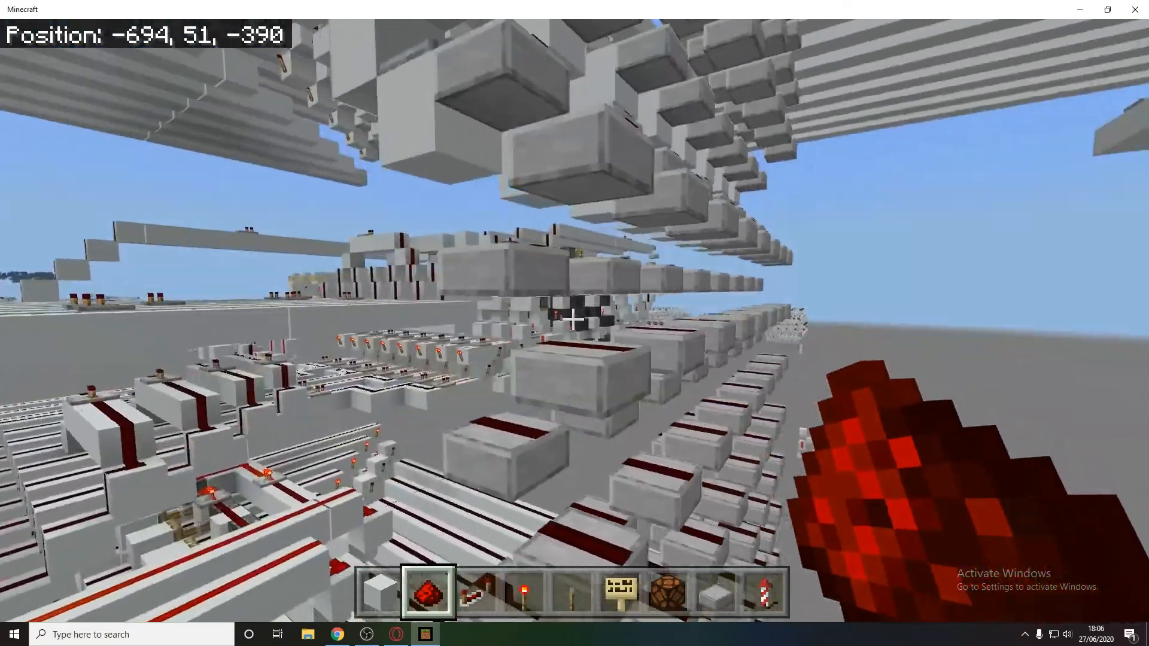
{"action": "mouse_move", "coordinate": [574, 323]}
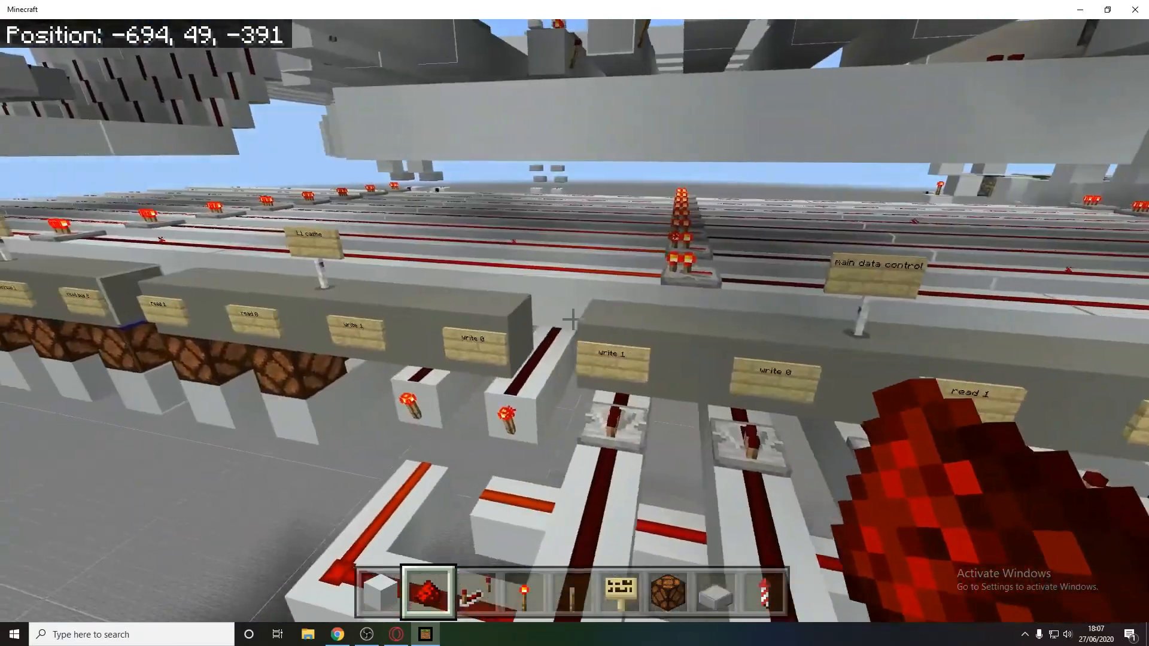
{"action": "mouse_move", "coordinate": [574, 323]}
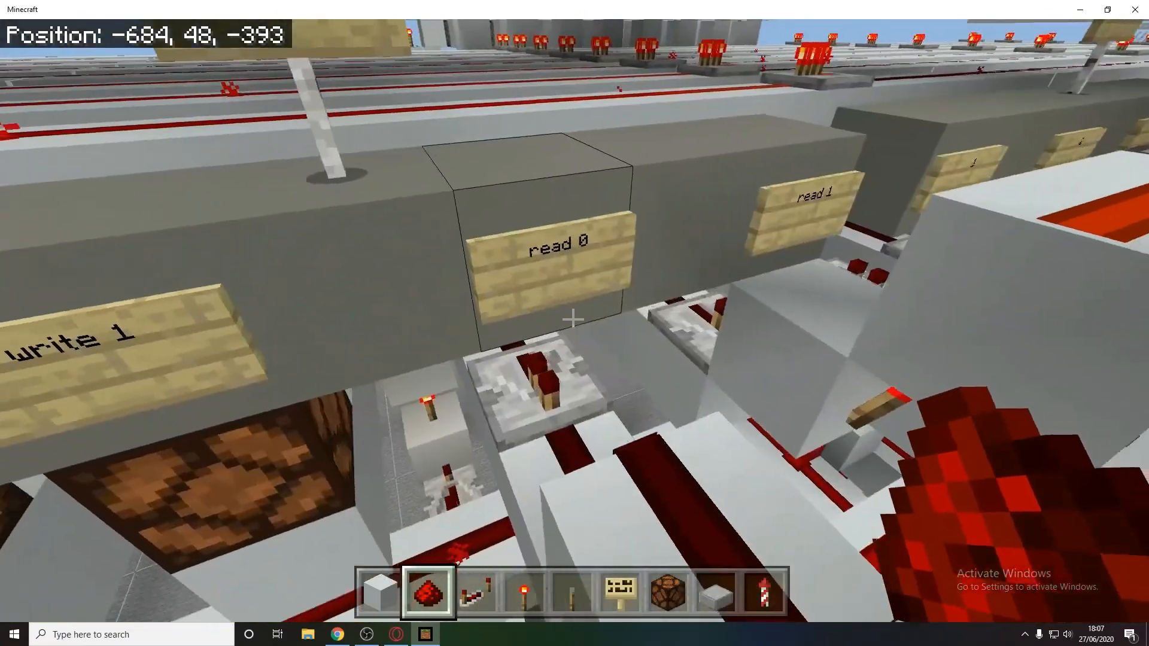
{"action": "mouse_move", "coordinate": [574, 323]}
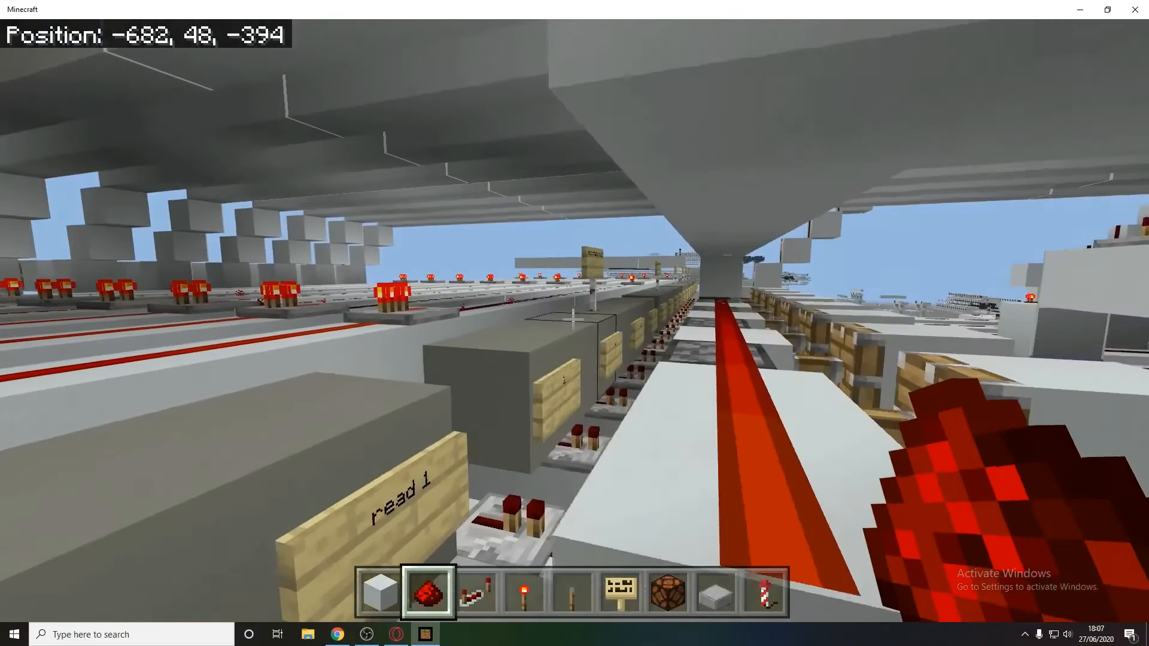
{"action": "mouse_move", "coordinate": [574, 323]}
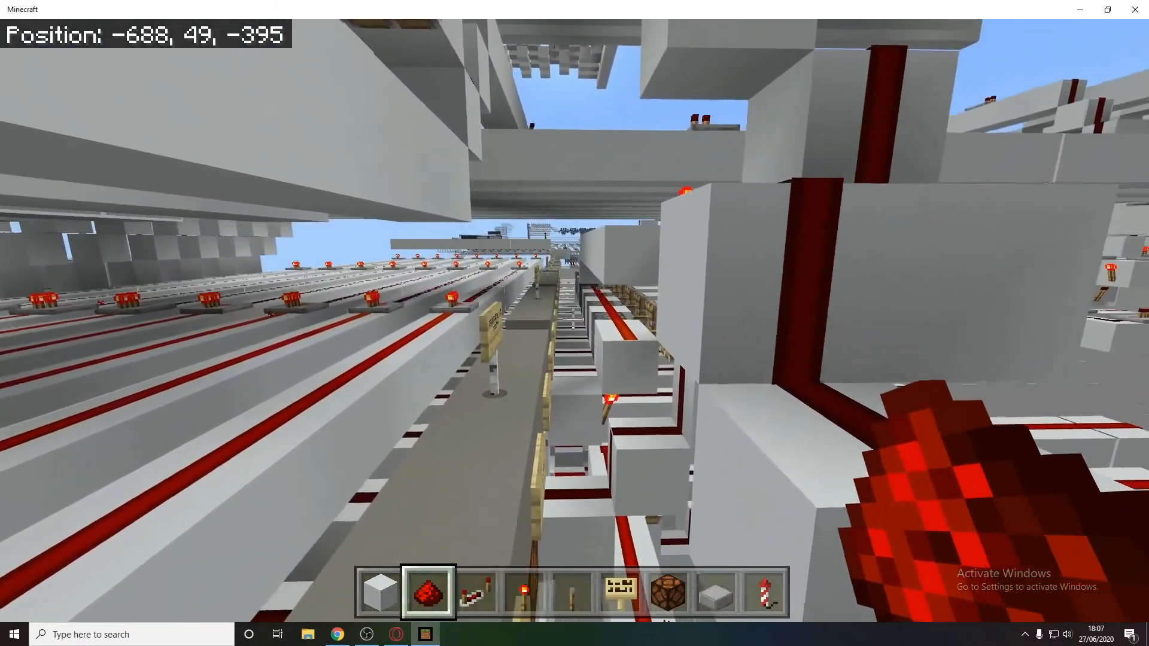
{"action": "mouse_move", "coordinate": [575, 316]}
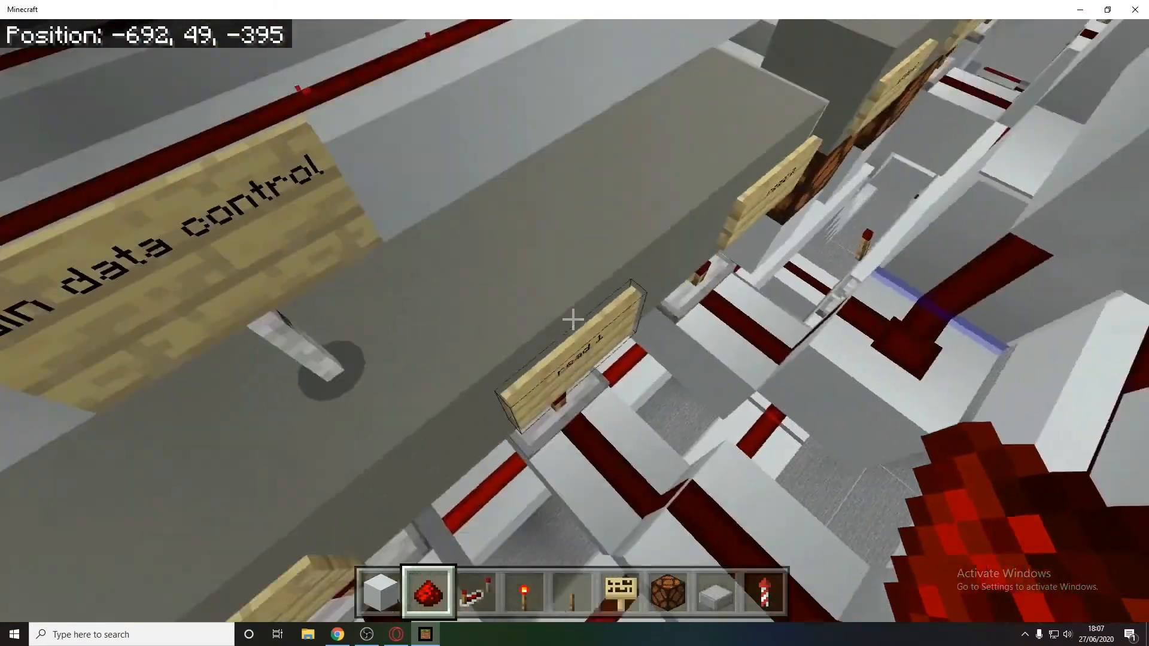
{"action": "mouse_move", "coordinate": [575, 319]}
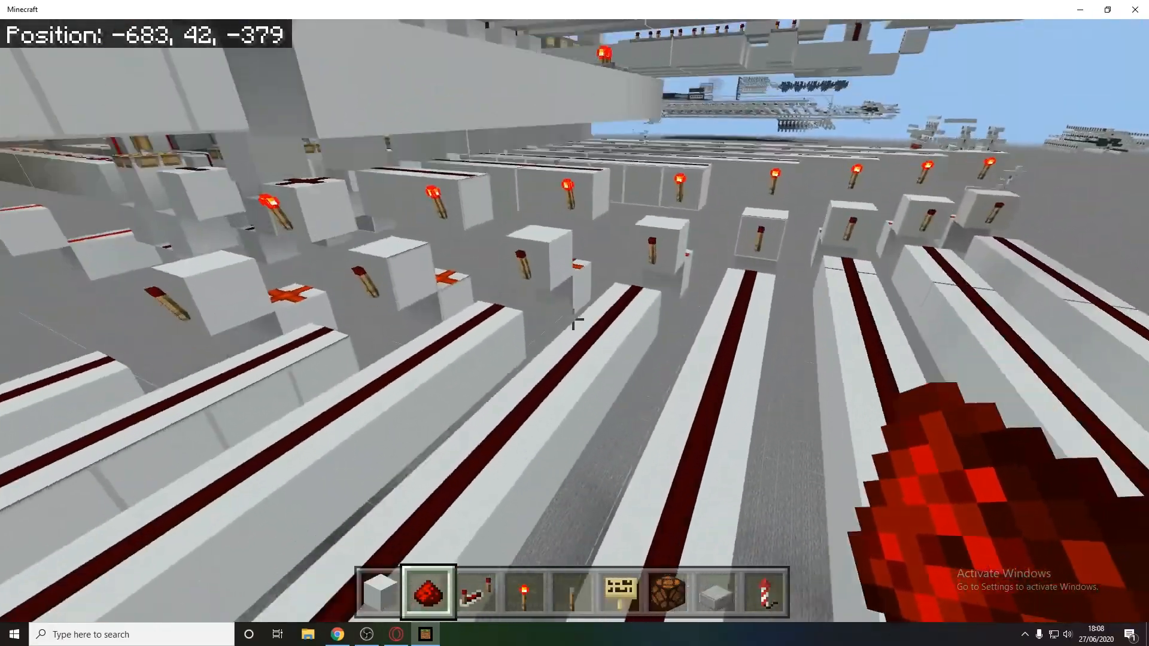
{"action": "mouse_move", "coordinate": [574, 323]}
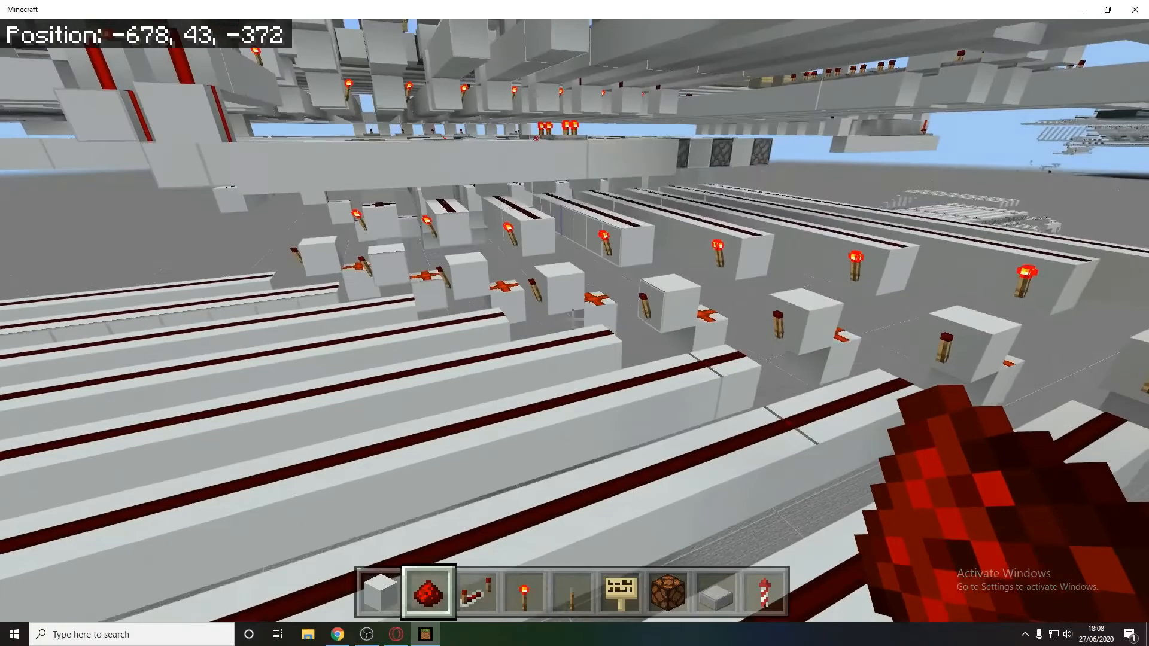
{"action": "mouse_move", "coordinate": [574, 318]}
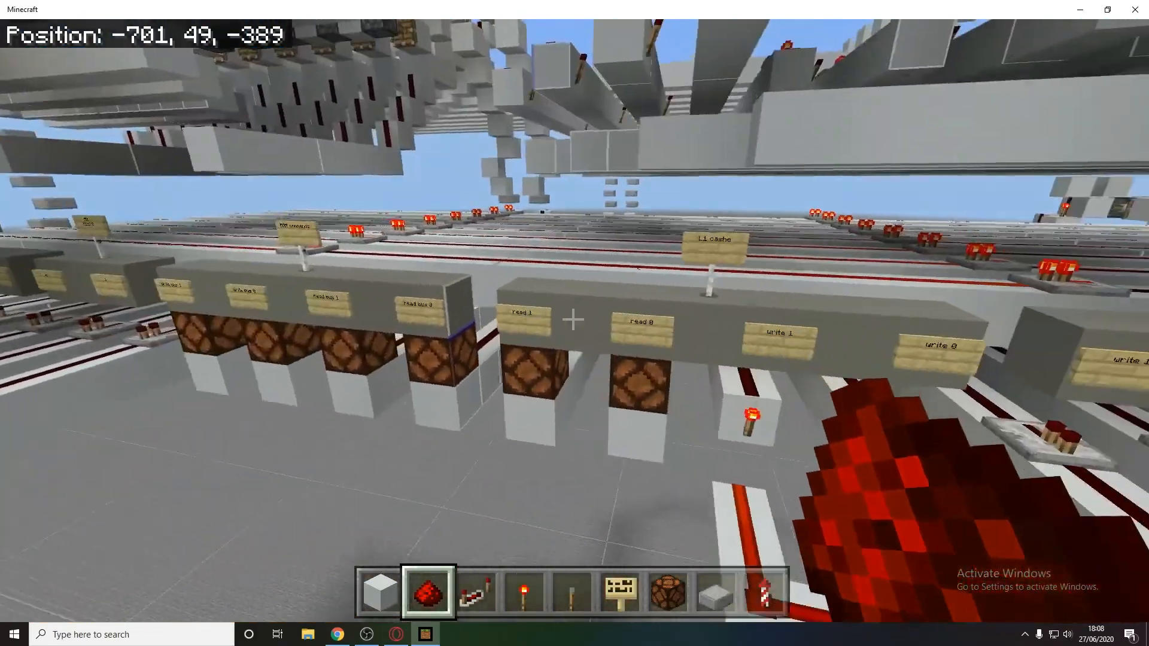
{"action": "mouse_move", "coordinate": [574, 323]}
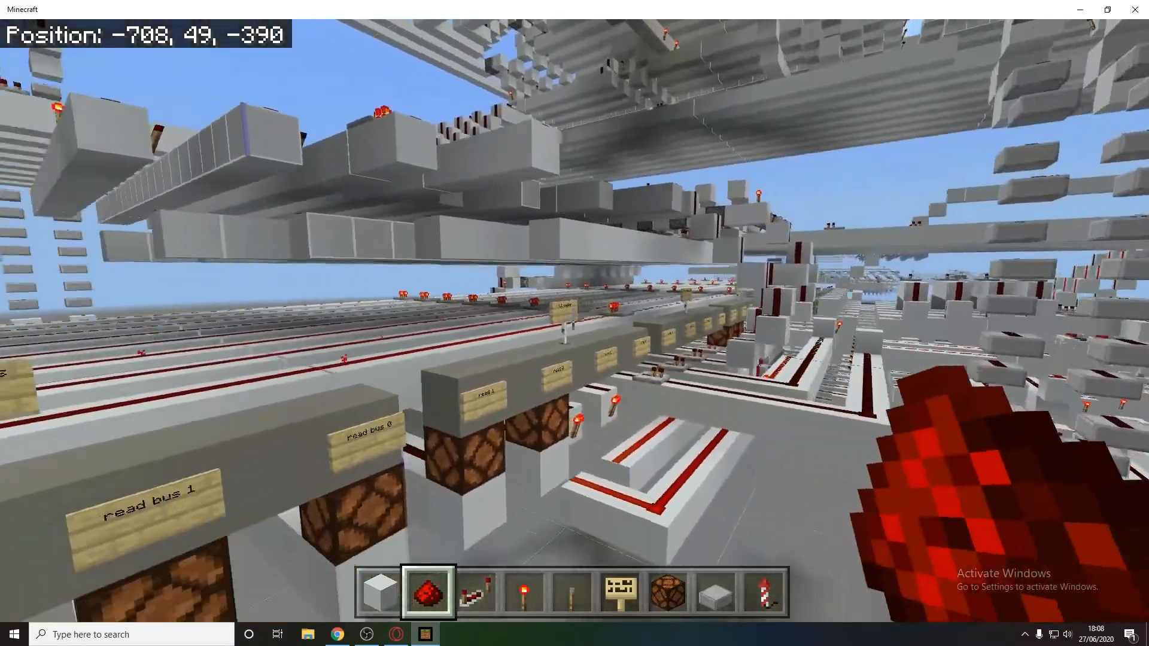
{"action": "mouse_move", "coordinate": [574, 323]}
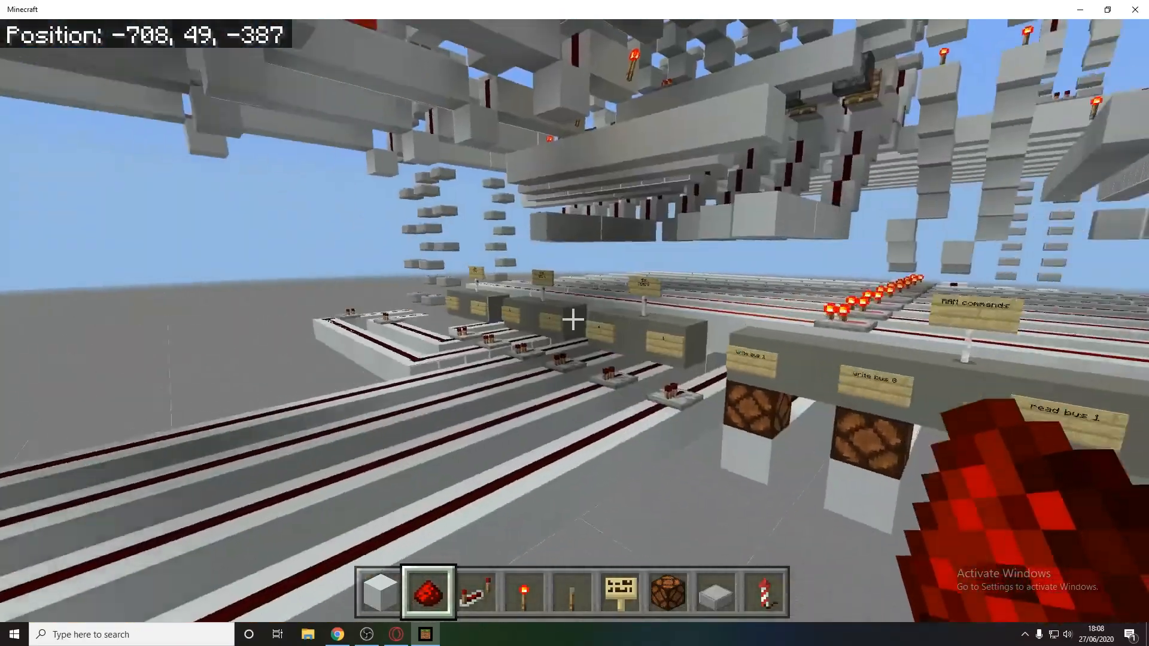
{"action": "mouse_move", "coordinate": [574, 318]}
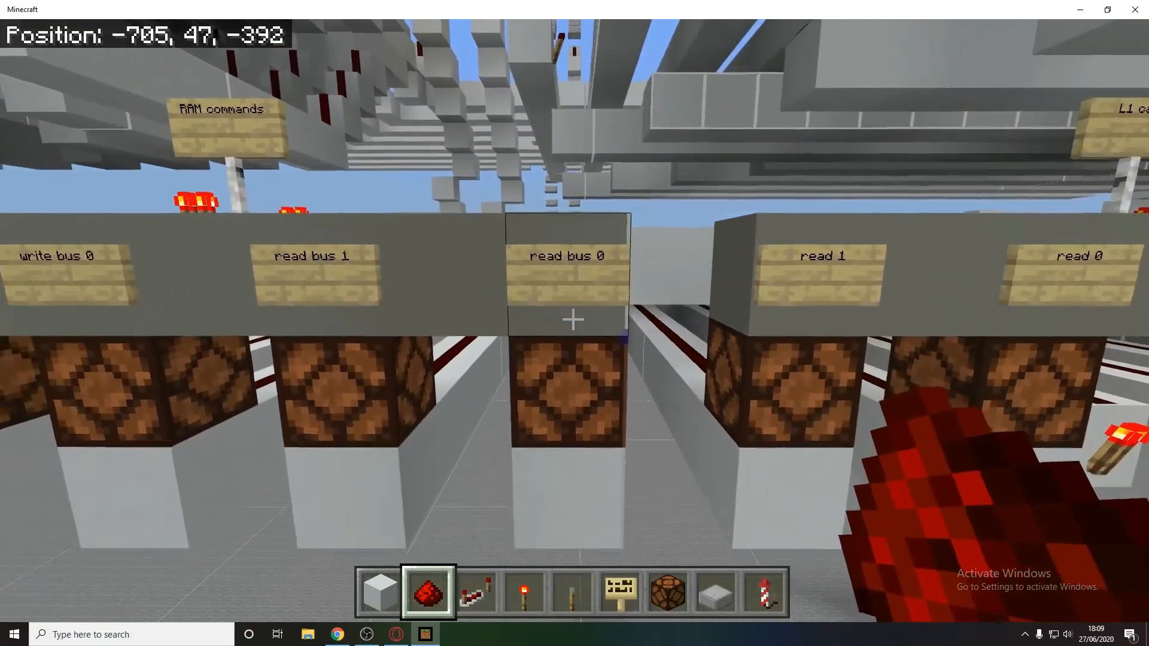
{"action": "mouse_move", "coordinate": [575, 316]}
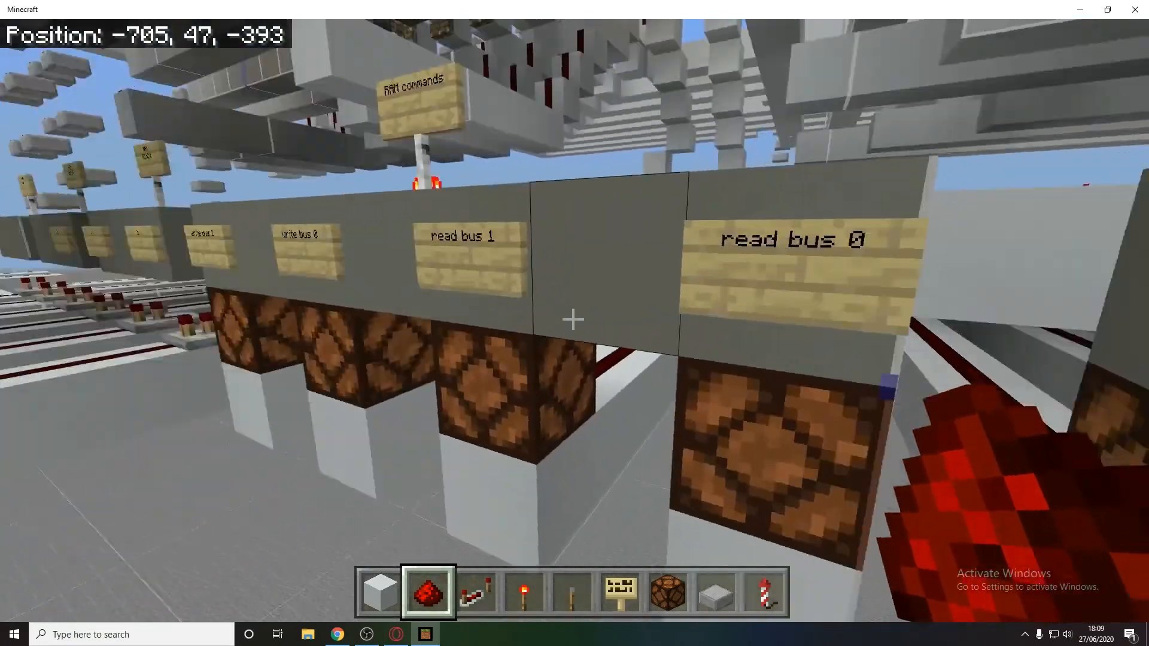
{"action": "mouse_move", "coordinate": [574, 319]}
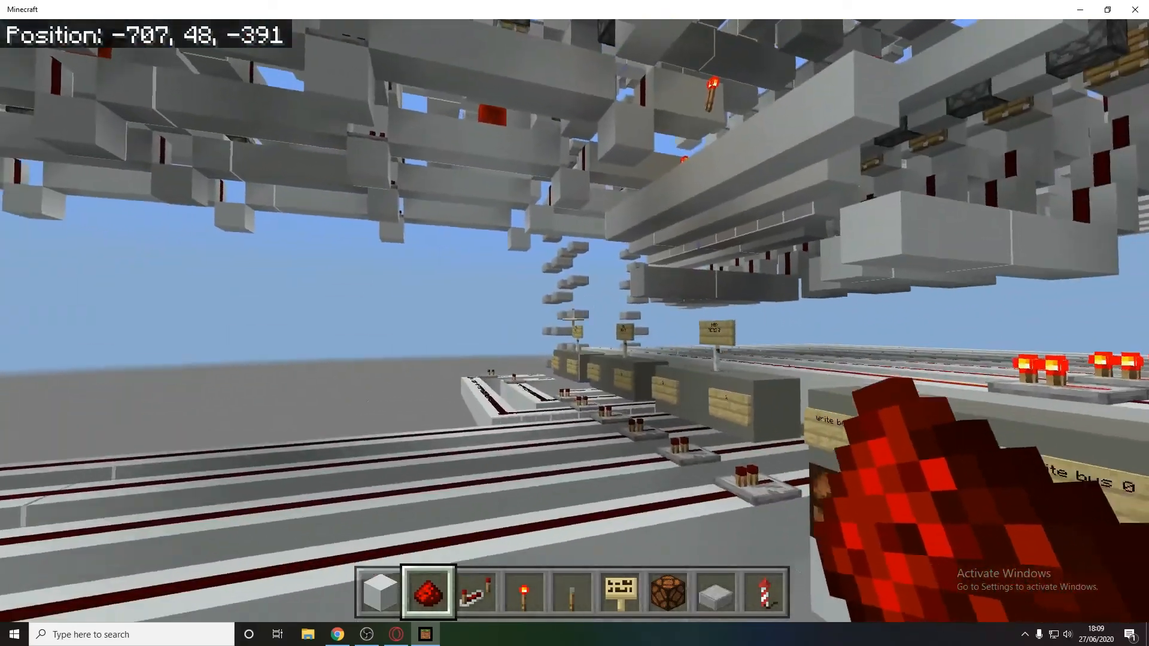
{"action": "mouse_move", "coordinate": [575, 323]}
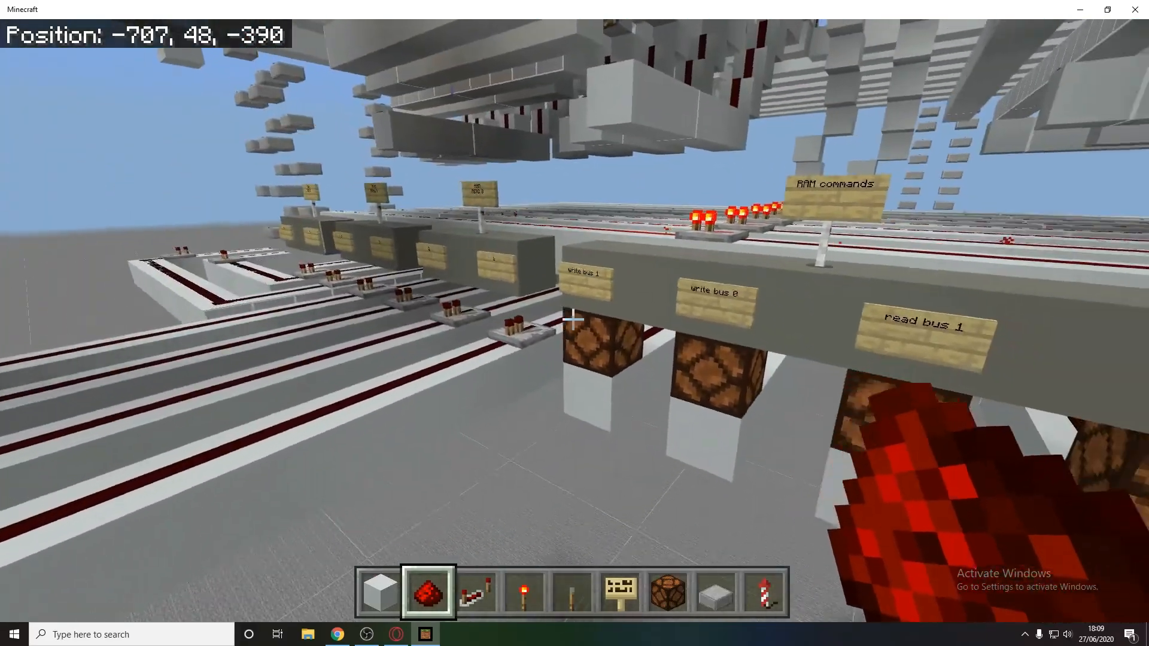
{"action": "mouse_move", "coordinate": [574, 320]}
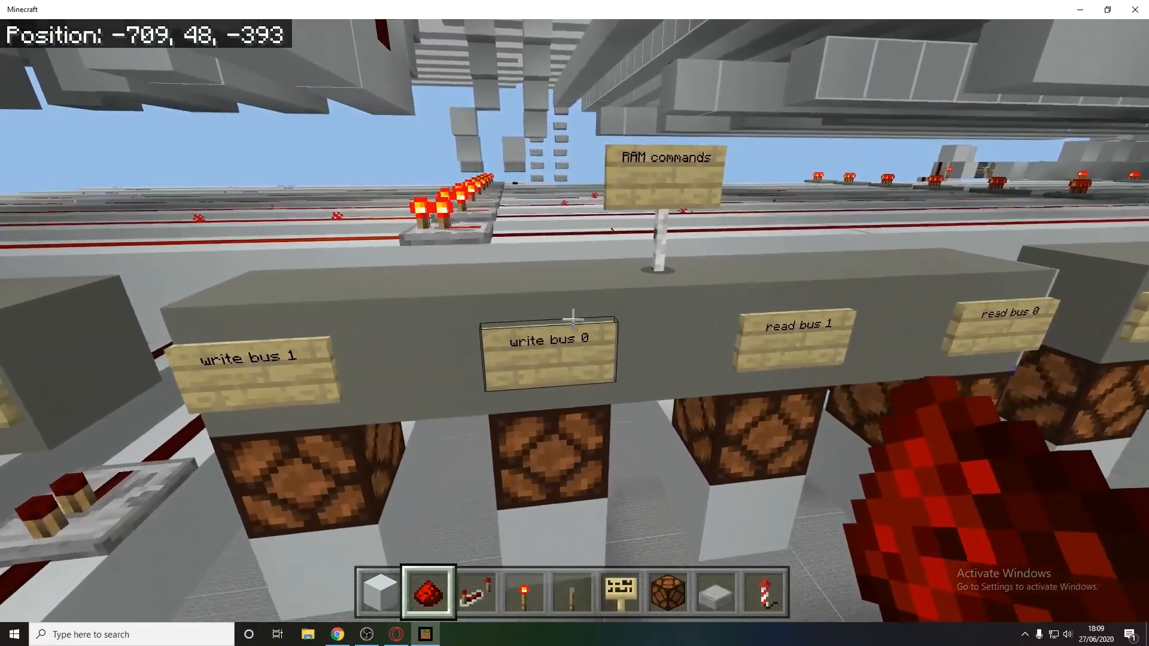
{"action": "mouse_move", "coordinate": [575, 323]}
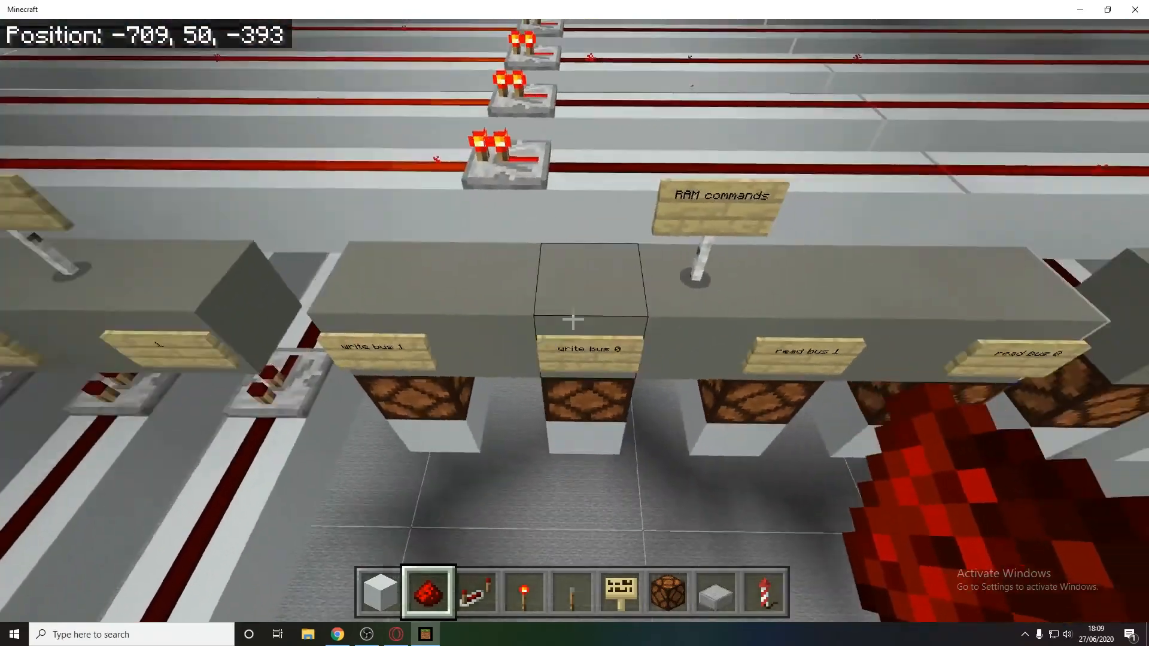
{"action": "key", "text": "w"}
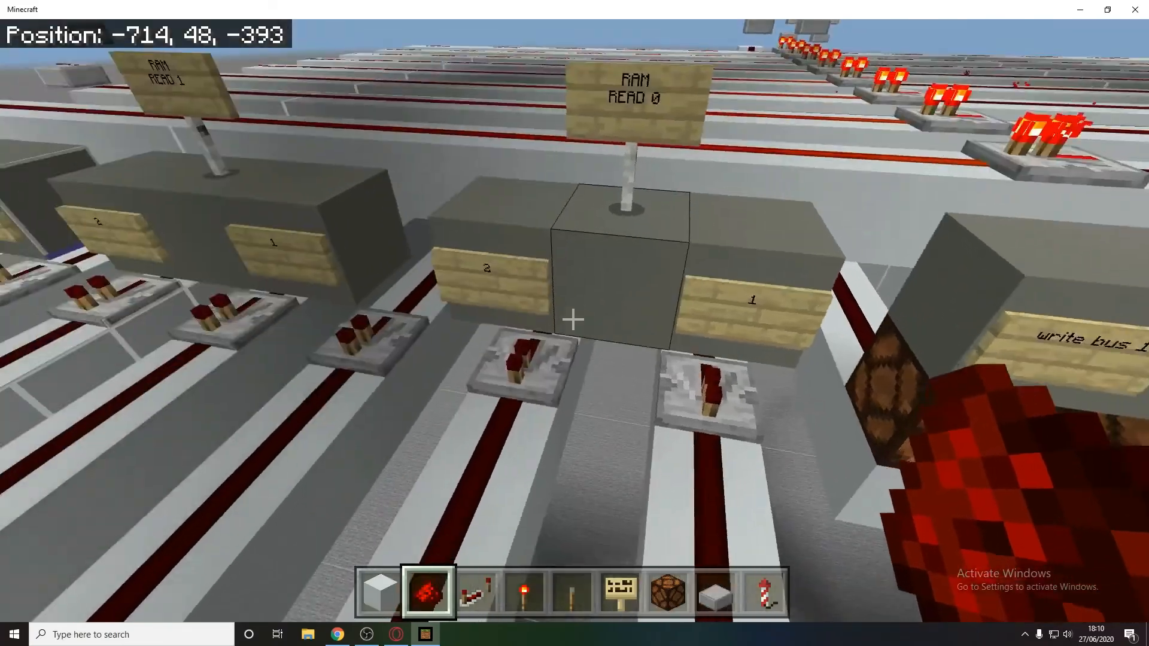
{"action": "mouse_move", "coordinate": [575, 323]}
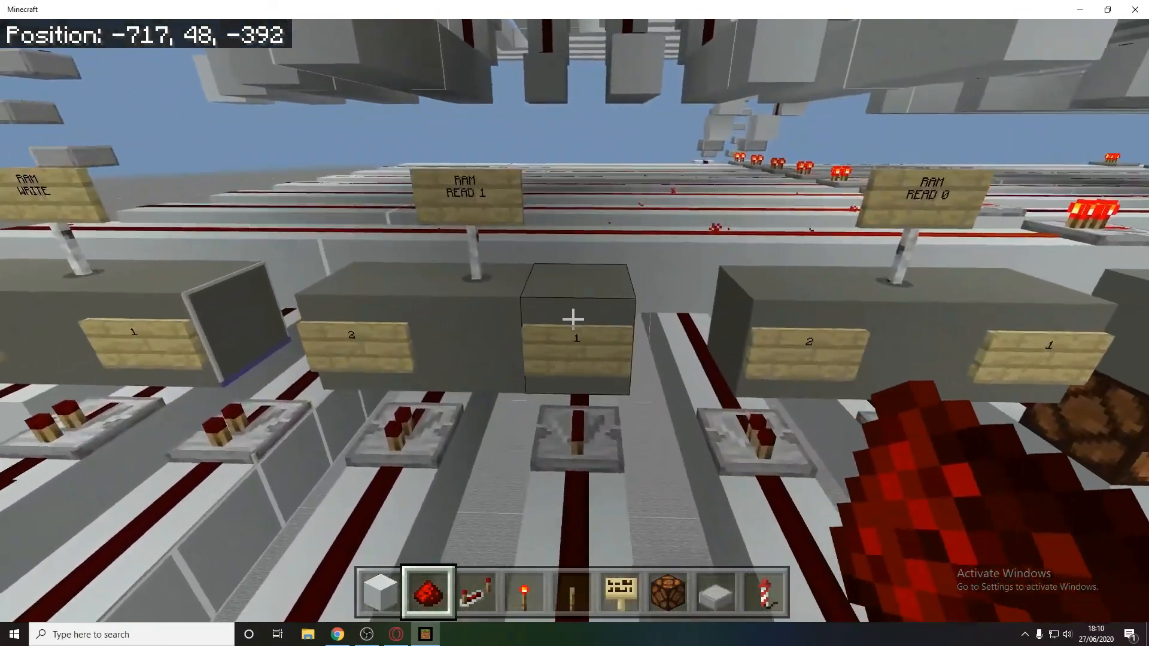
{"action": "mouse_move", "coordinate": [575, 315]}
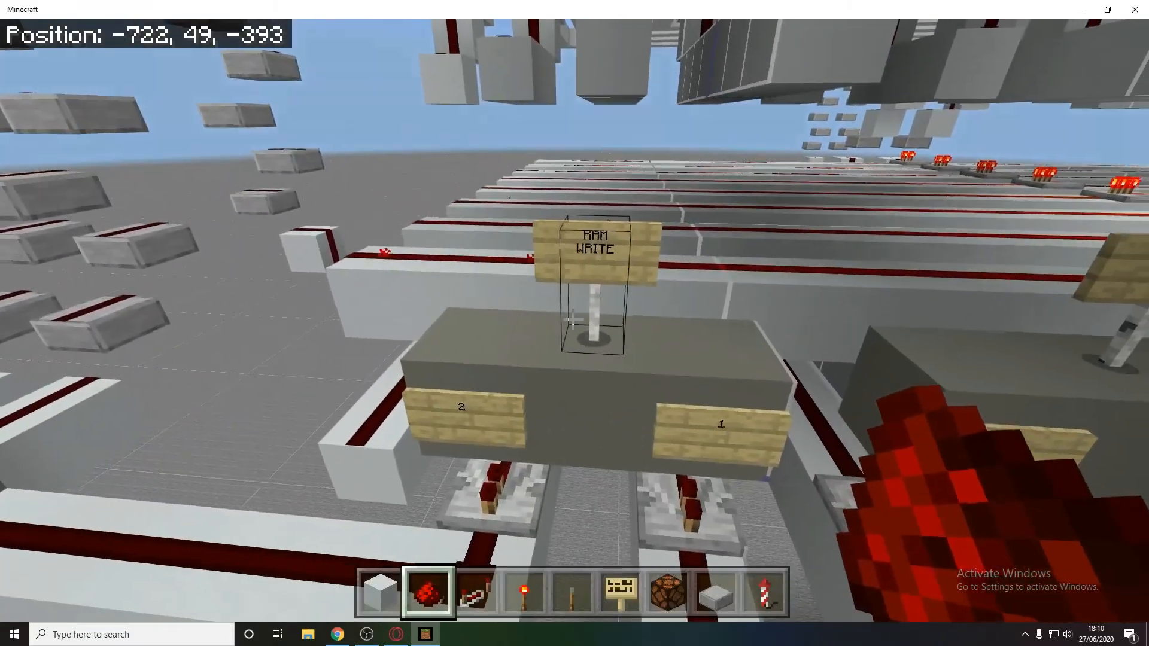
{"action": "mouse_move", "coordinate": [574, 319]}
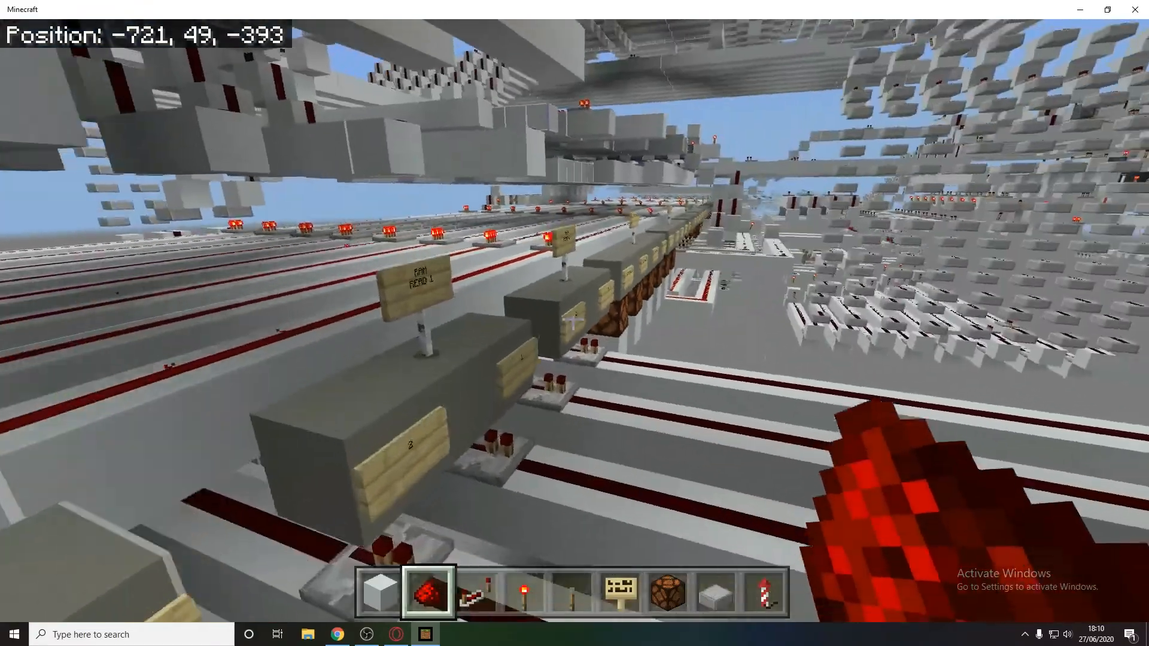
{"action": "mouse_move", "coordinate": [574, 323]}
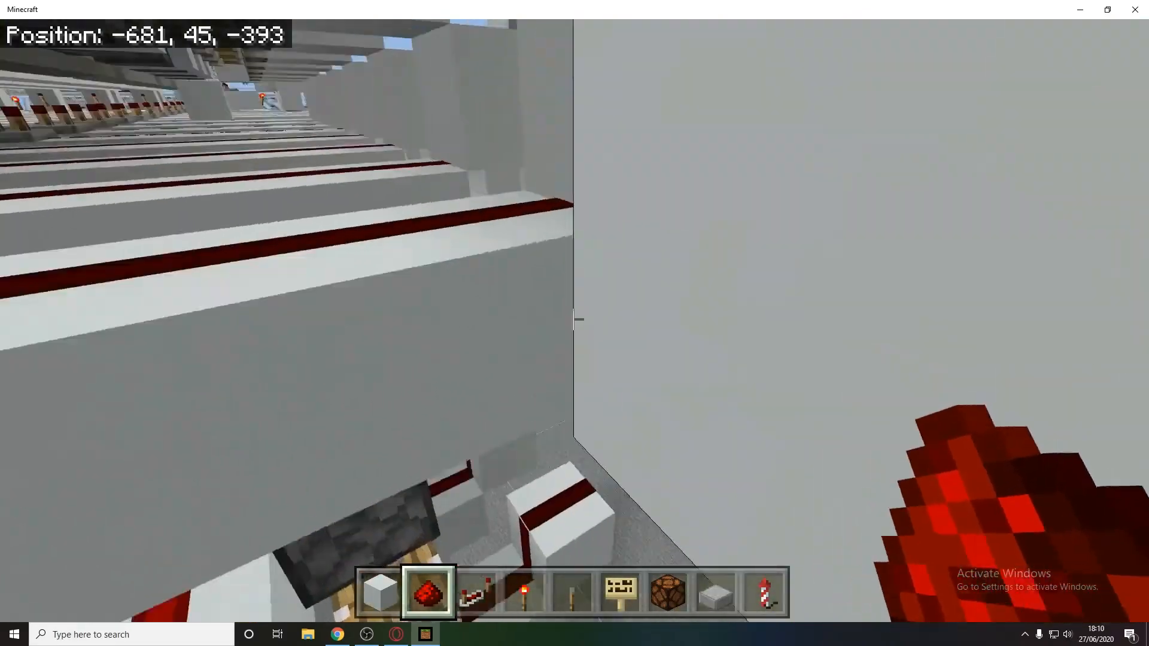
{"action": "mouse_move", "coordinate": [575, 318]}
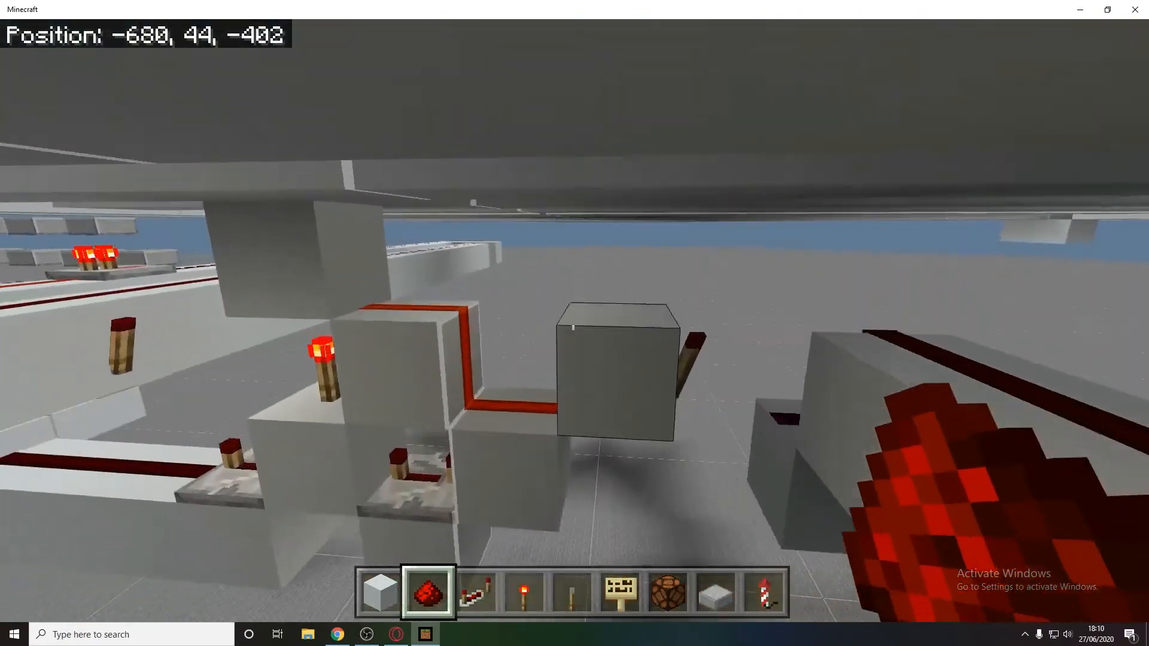
{"action": "mouse_move", "coordinate": [574, 323]}
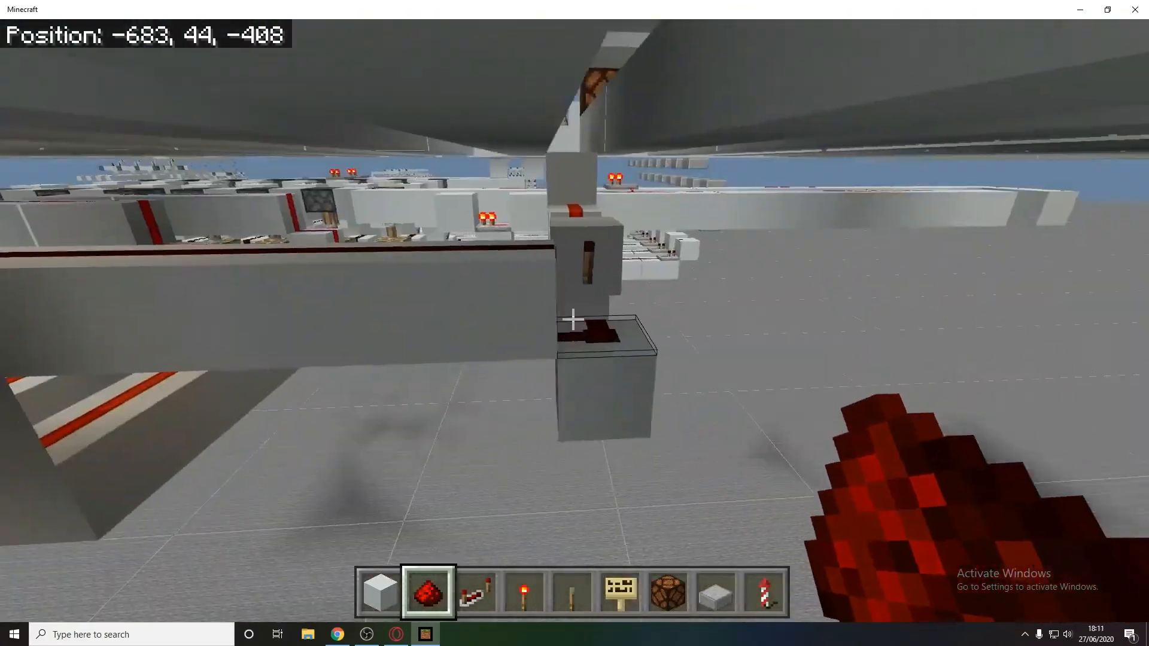
{"action": "mouse_move", "coordinate": [574, 318]}
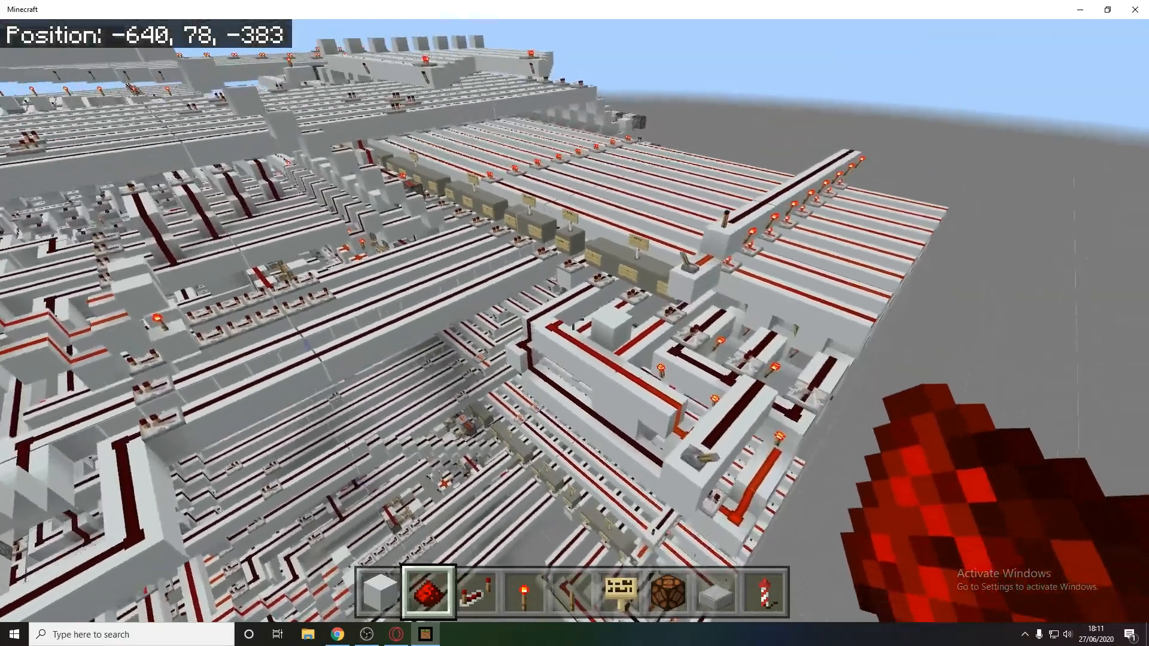
{"action": "mouse_move", "coordinate": [574, 323]}
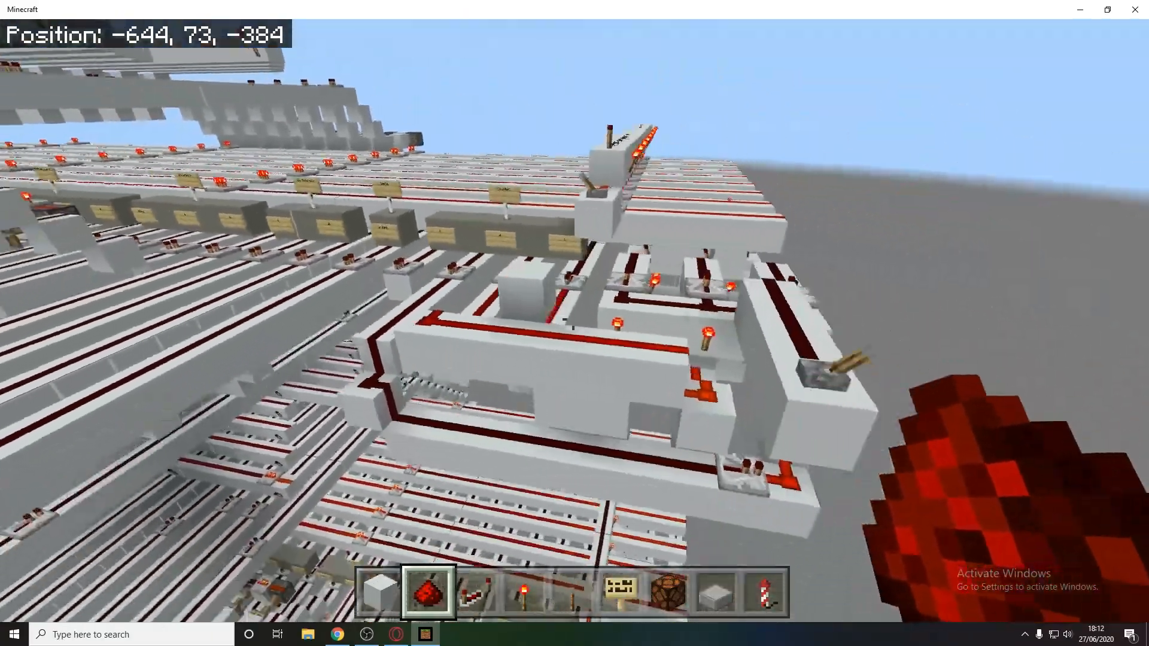
{"action": "mouse_move", "coordinate": [575, 323]}
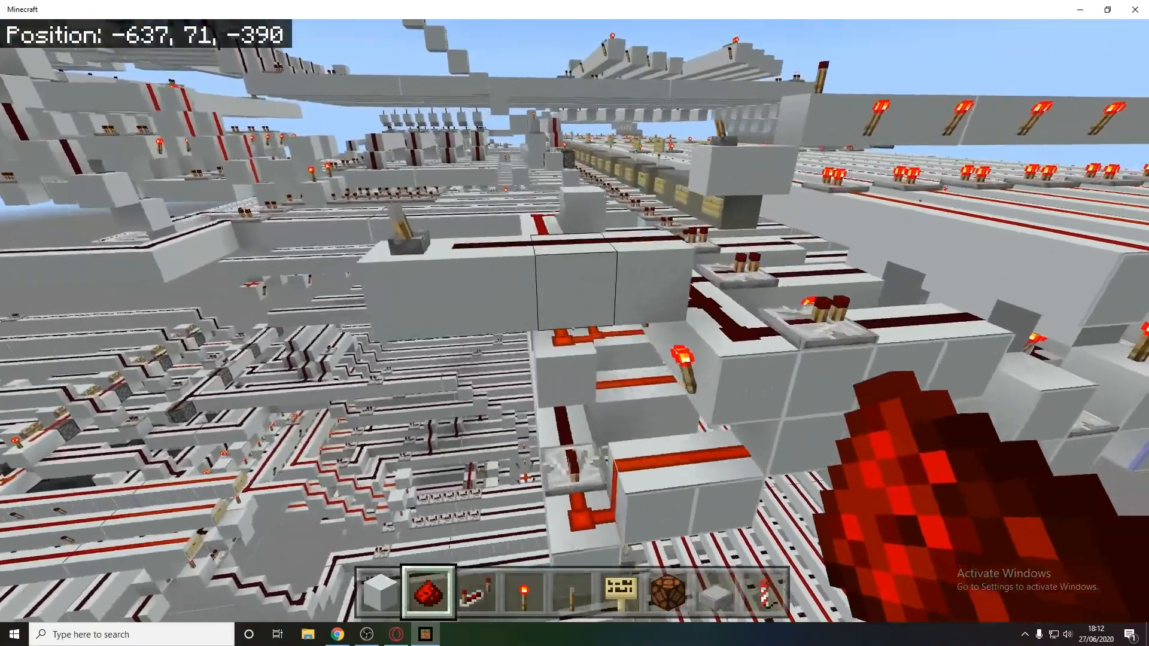
{"action": "mouse_move", "coordinate": [574, 324]}
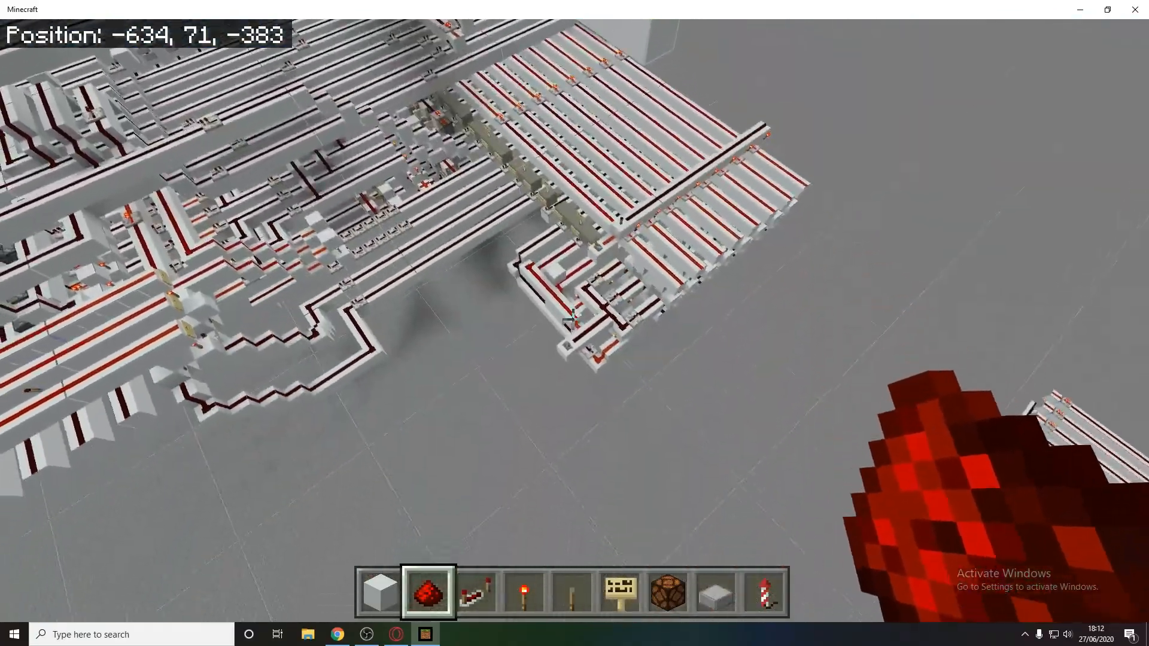
{"action": "key", "text": "1"}
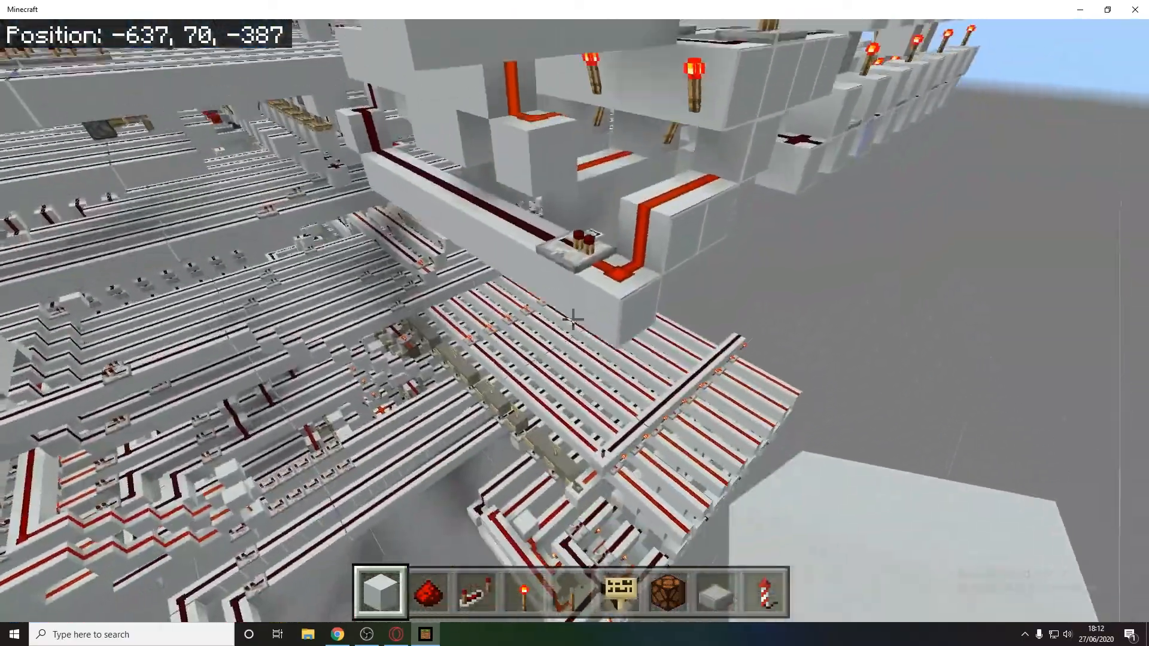
{"action": "mouse_move", "coordinate": [574, 318]}
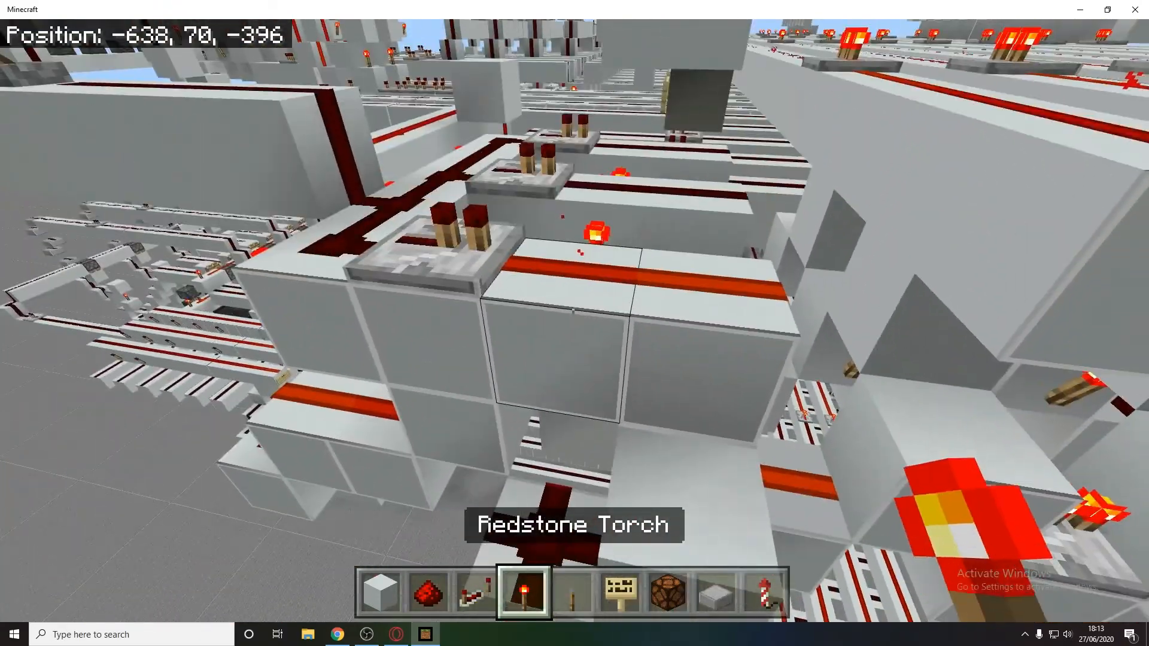
{"action": "mouse_move", "coordinate": [575, 322]}
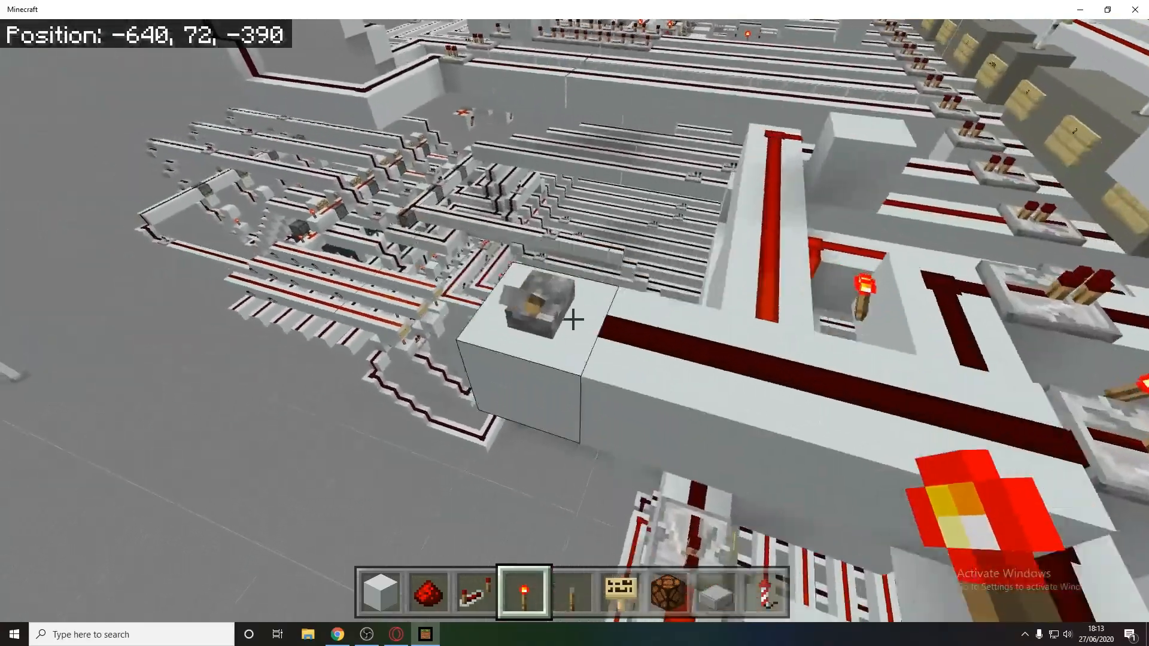
{"action": "mouse_move", "coordinate": [575, 323]}
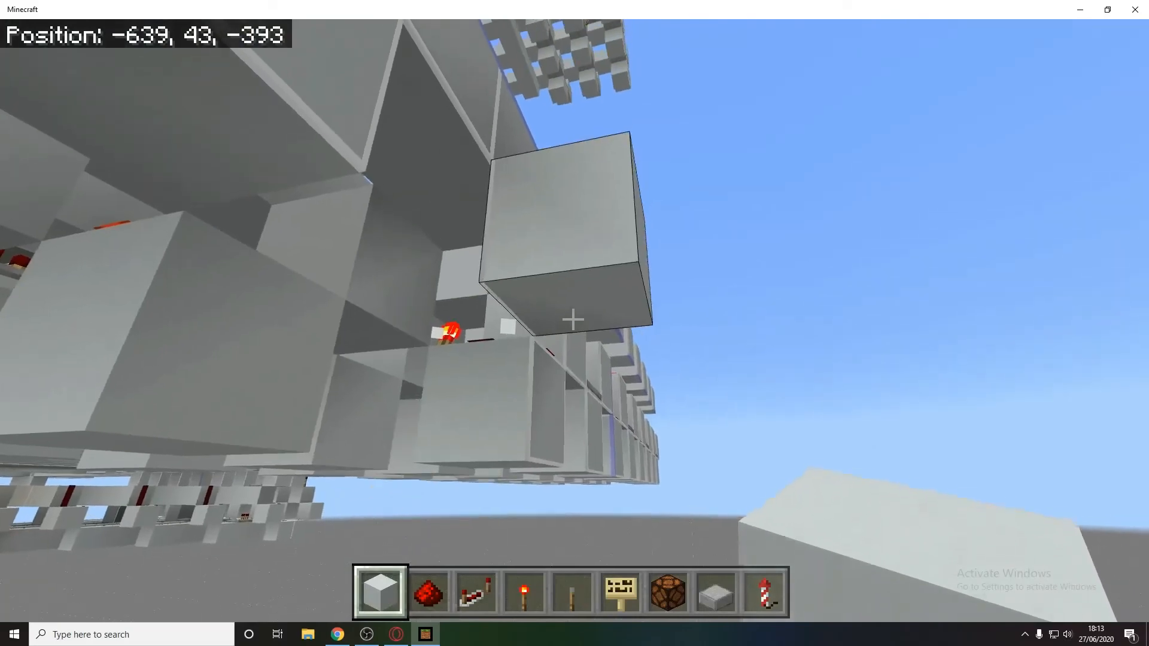
{"action": "mouse_move", "coordinate": [574, 320]}
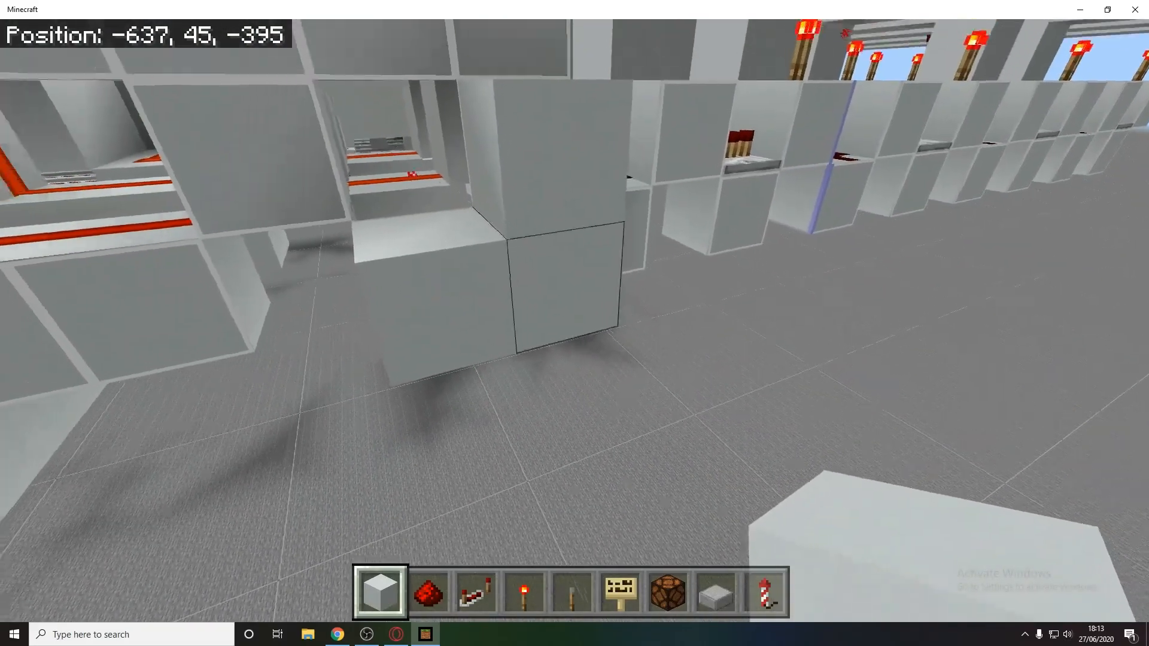
Place a redstone torch on the block beneath the repeater section to replace the missing one.
{"action": "key", "text": "4"}
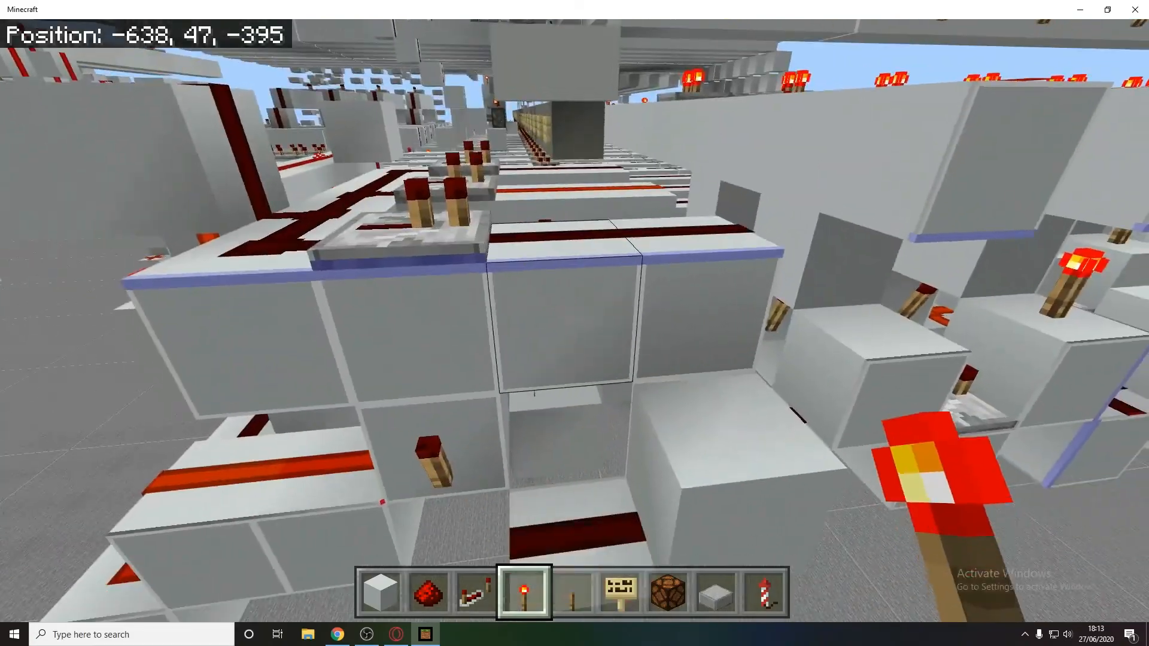
{"action": "mouse_move", "coordinate": [574, 318]}
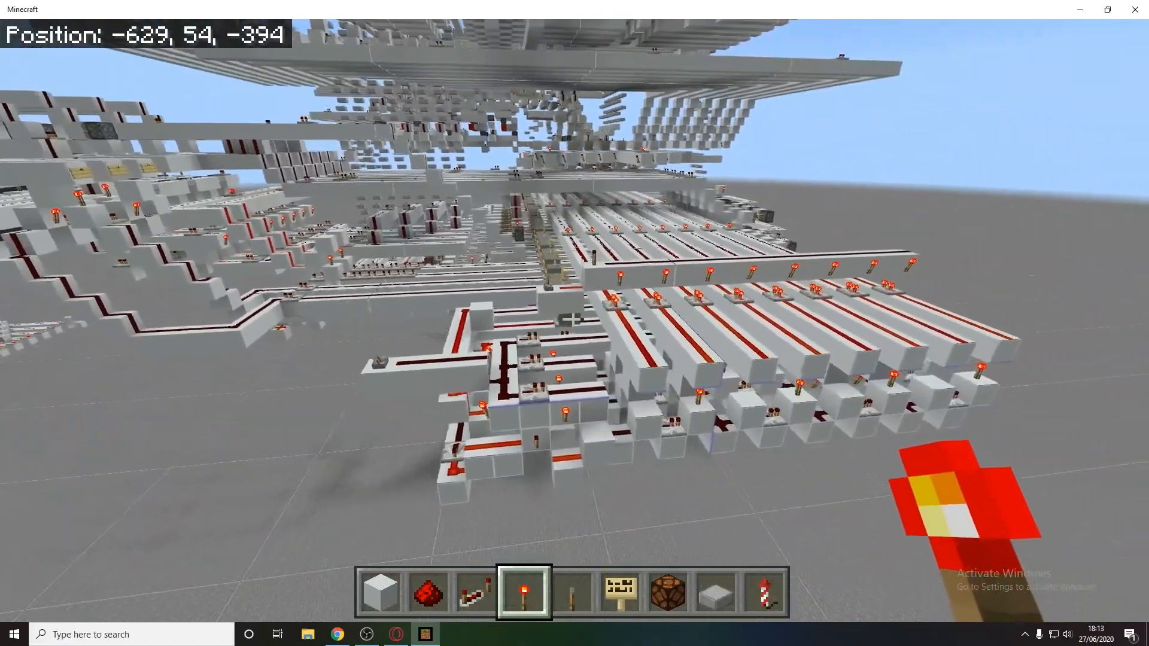
{"action": "key", "text": "w"}
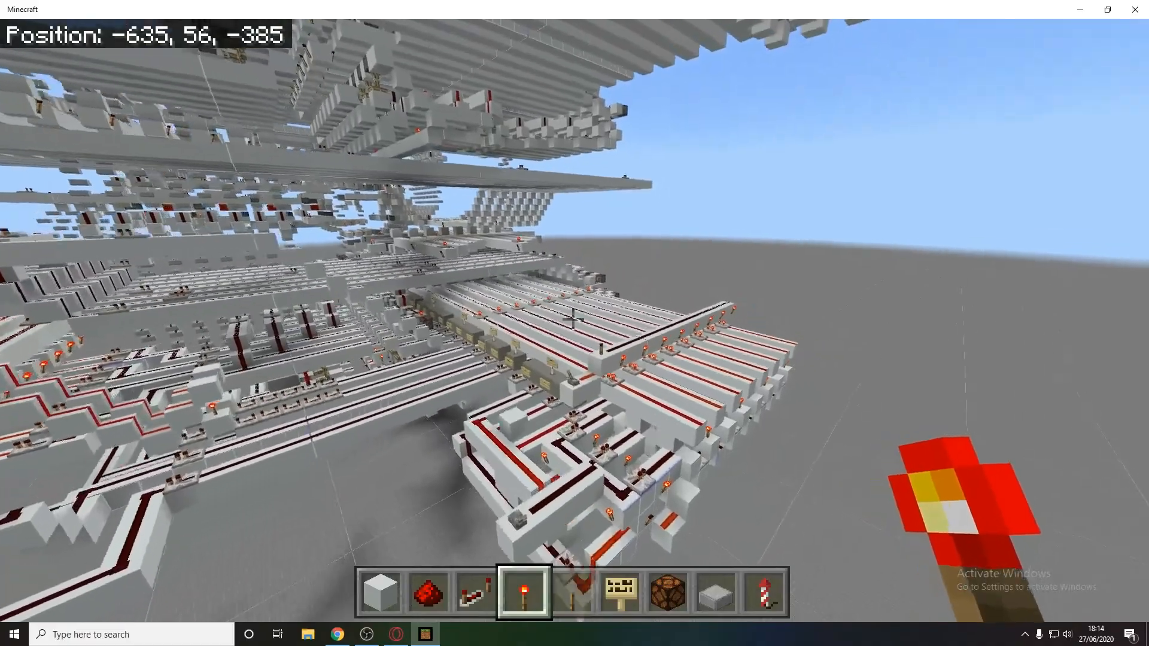
{"action": "mouse_move", "coordinate": [575, 323]}
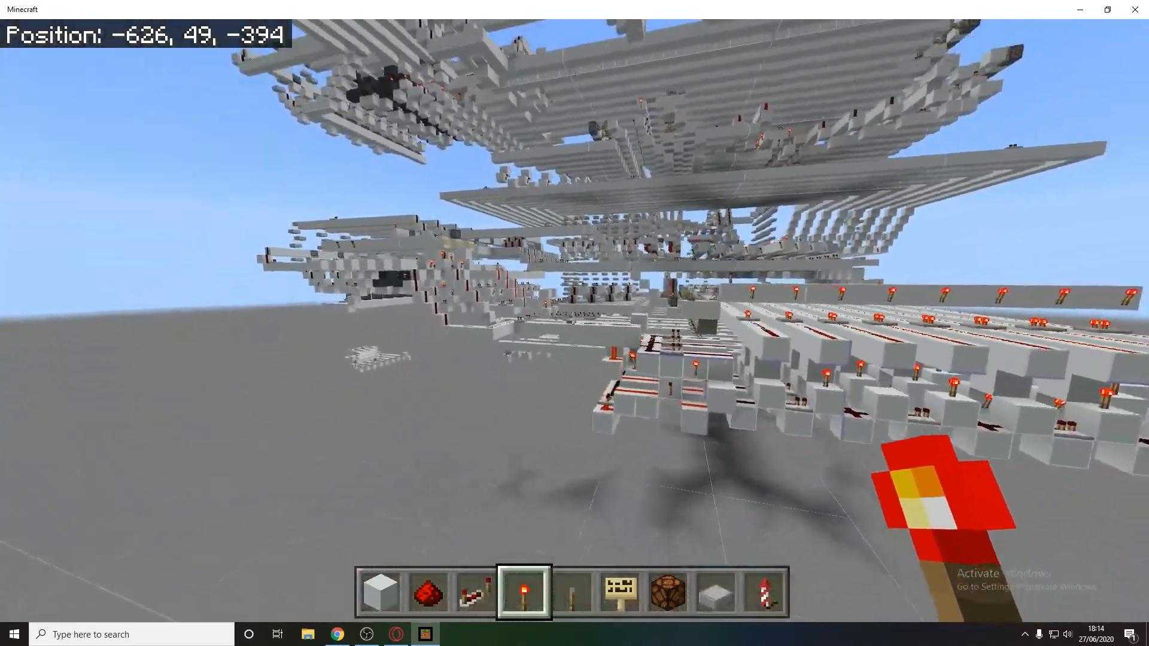
{"action": "mouse_move", "coordinate": [575, 323]}
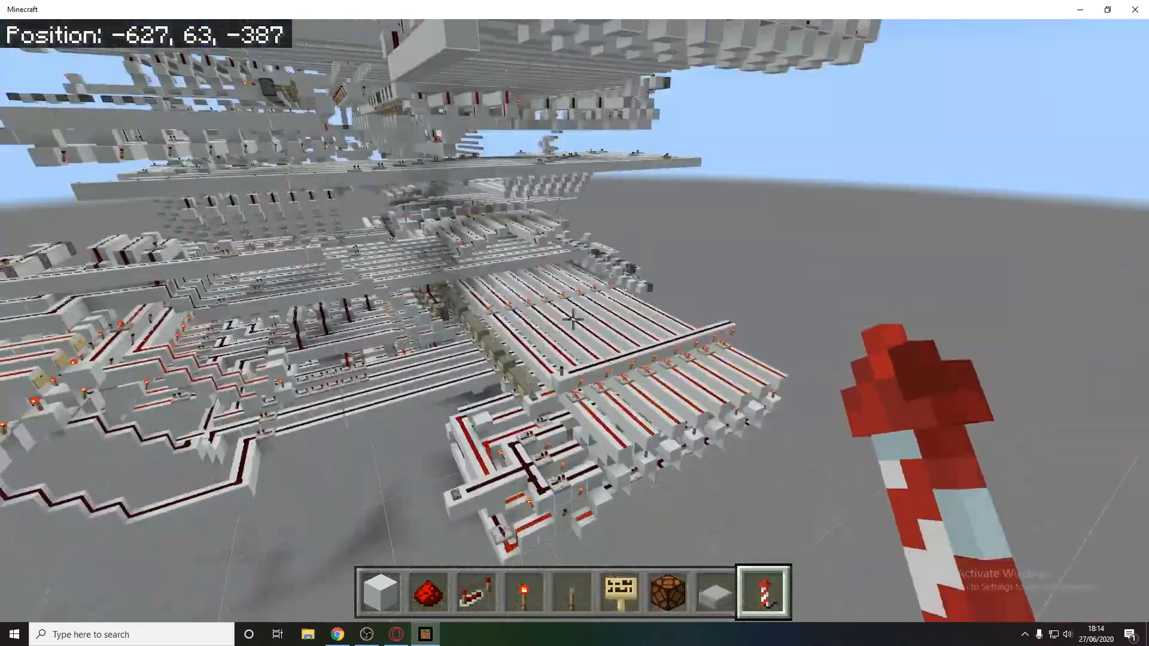
{"action": "mouse_move", "coordinate": [575, 323]}
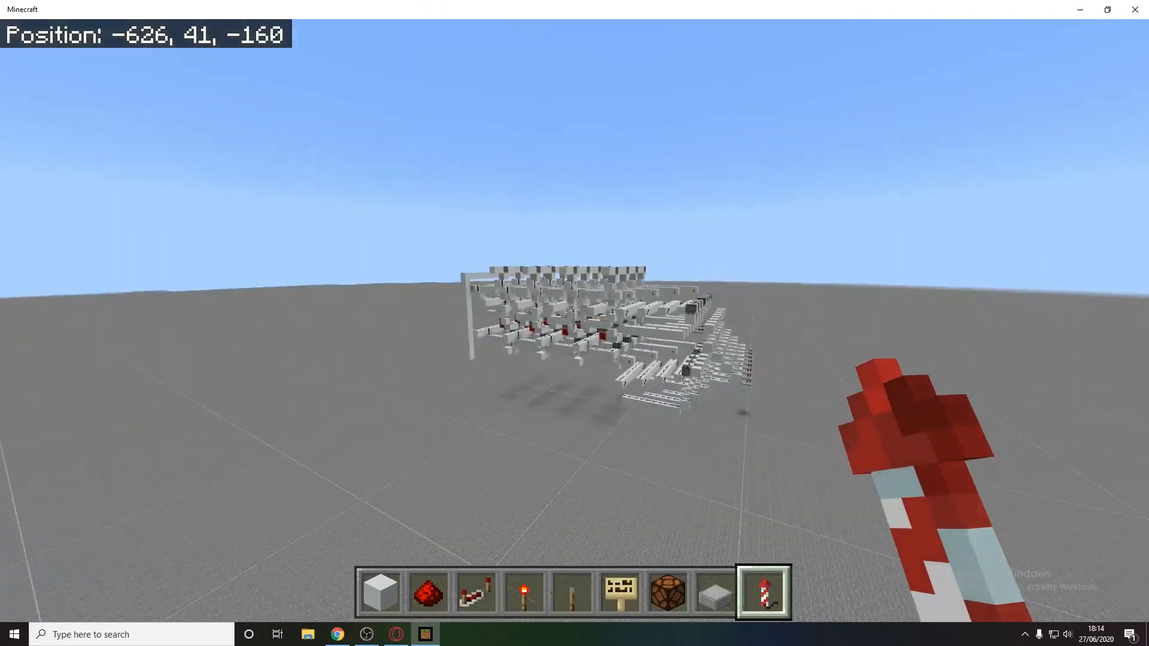
{"action": "mouse_move", "coordinate": [574, 323]}
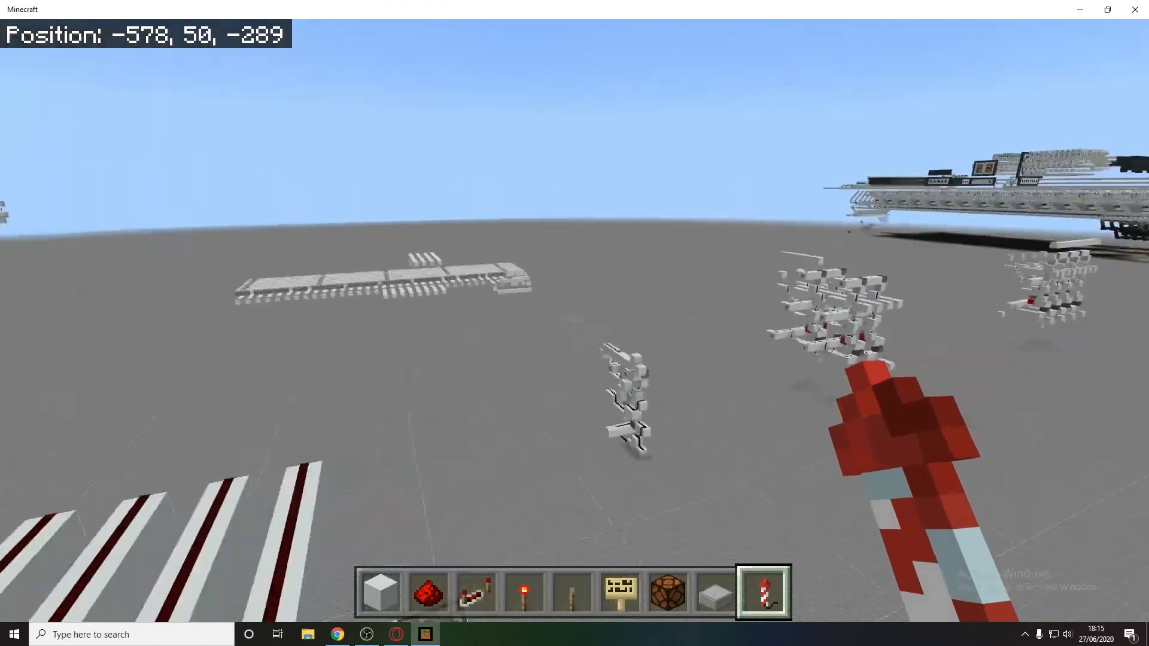
{"action": "mouse_move", "coordinate": [574, 323]}
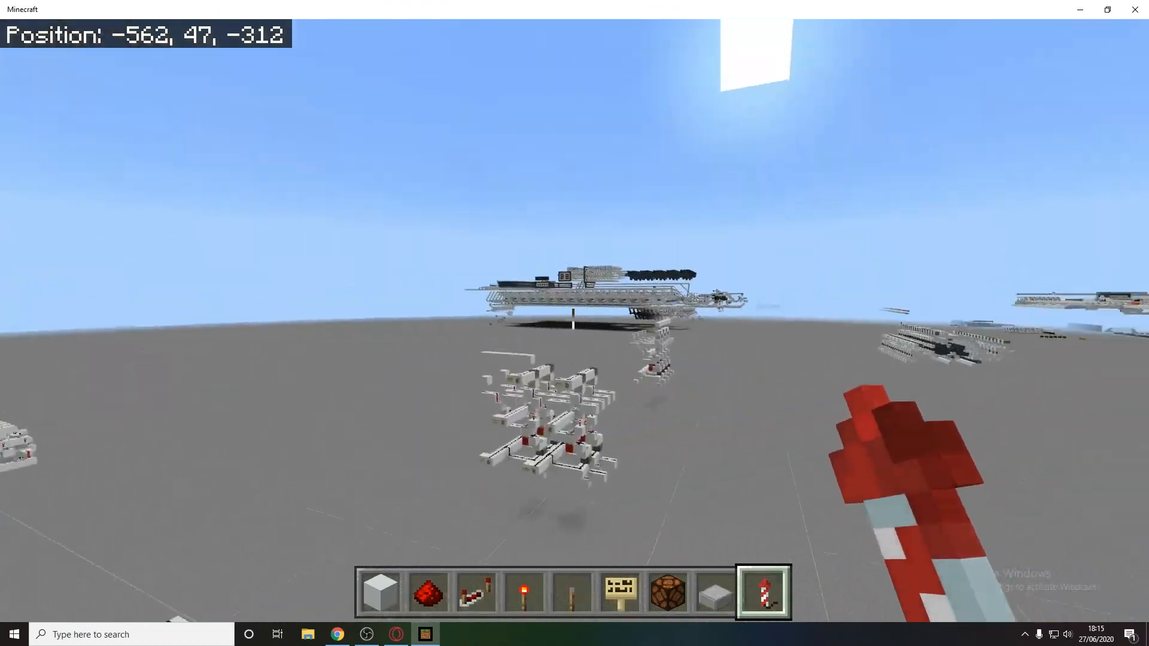